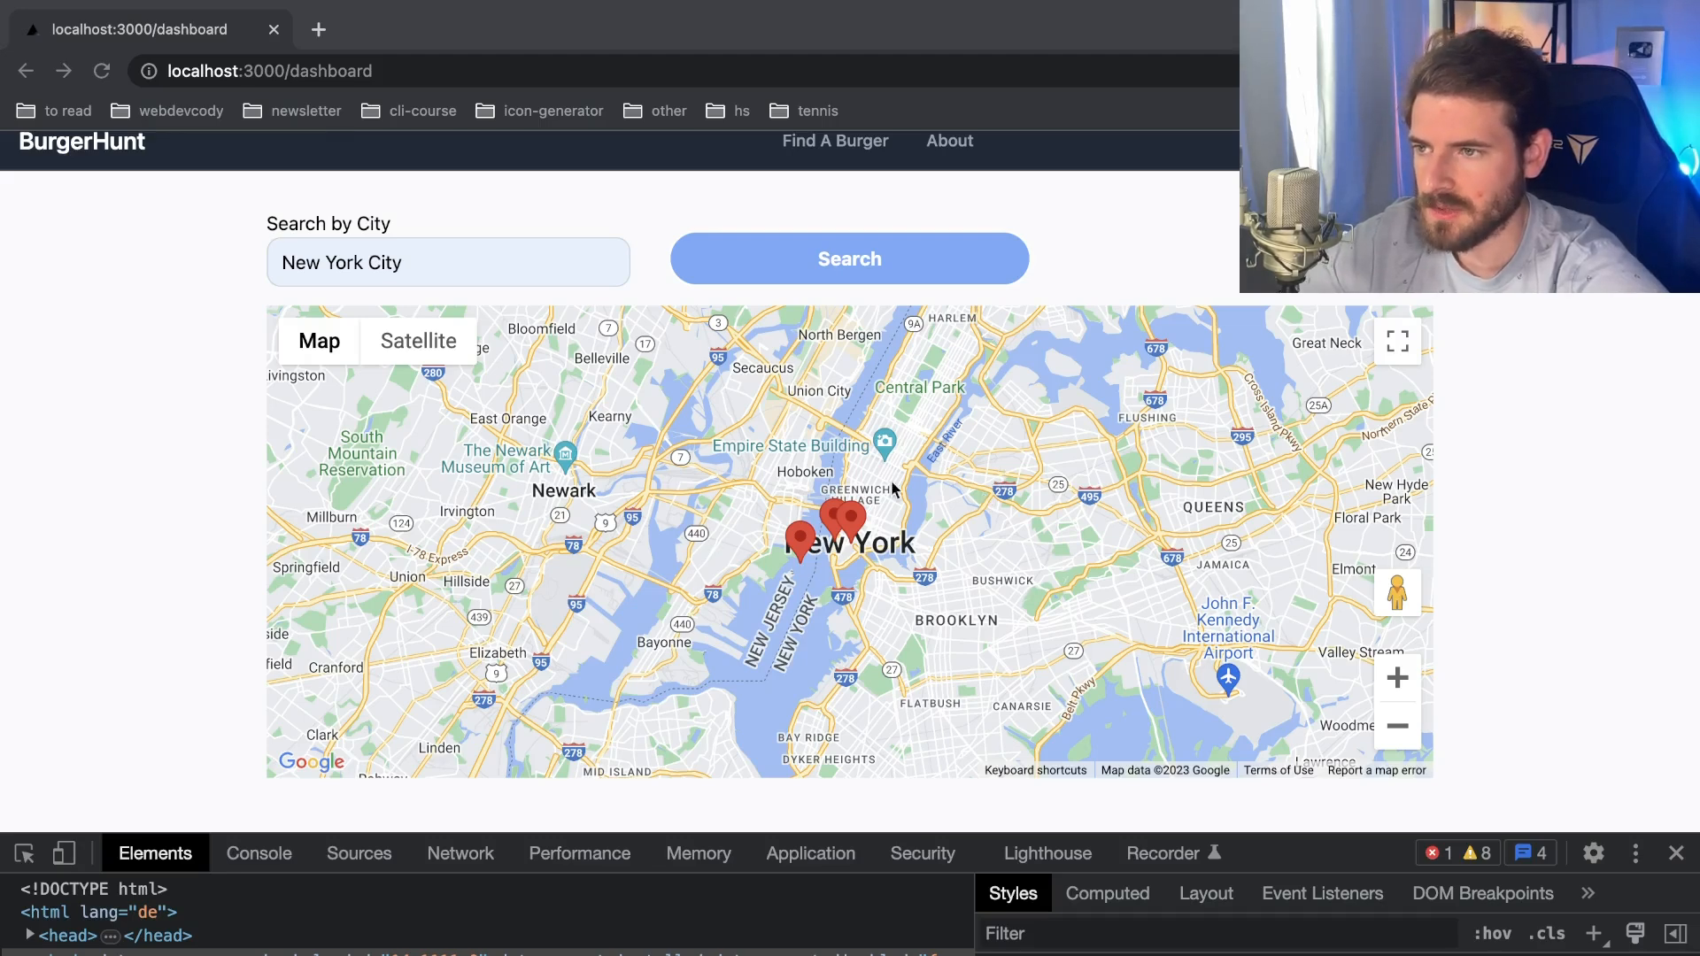
mouse_move(748, 439)
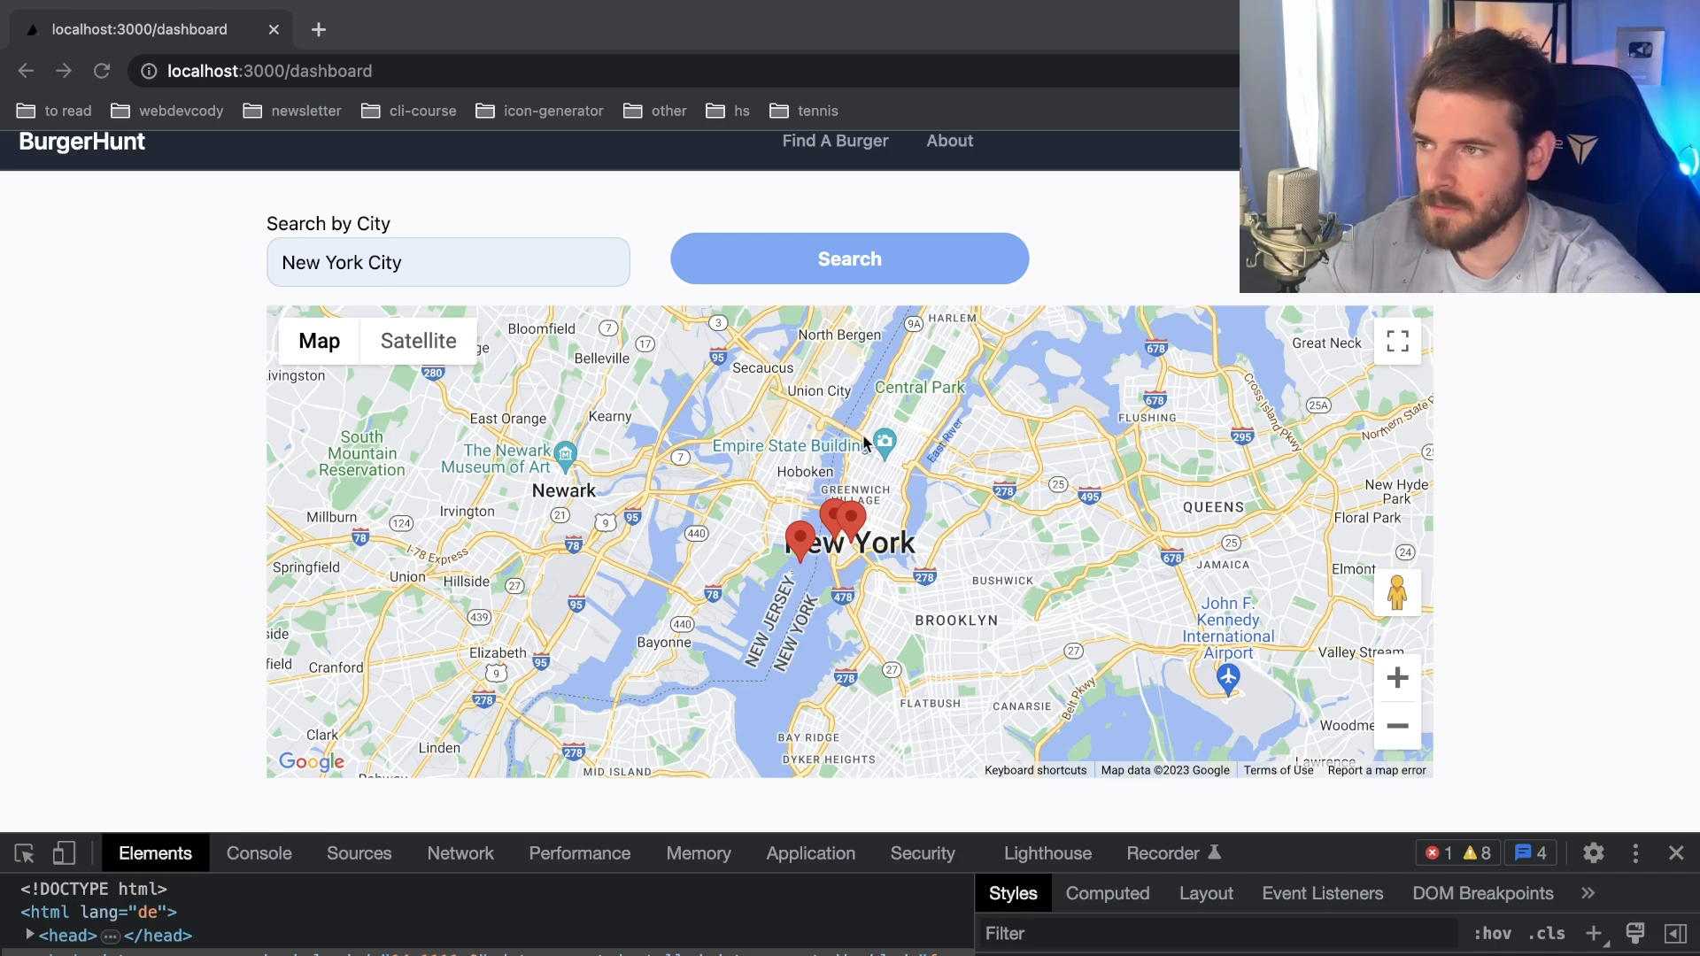
mouse_move(135, 387)
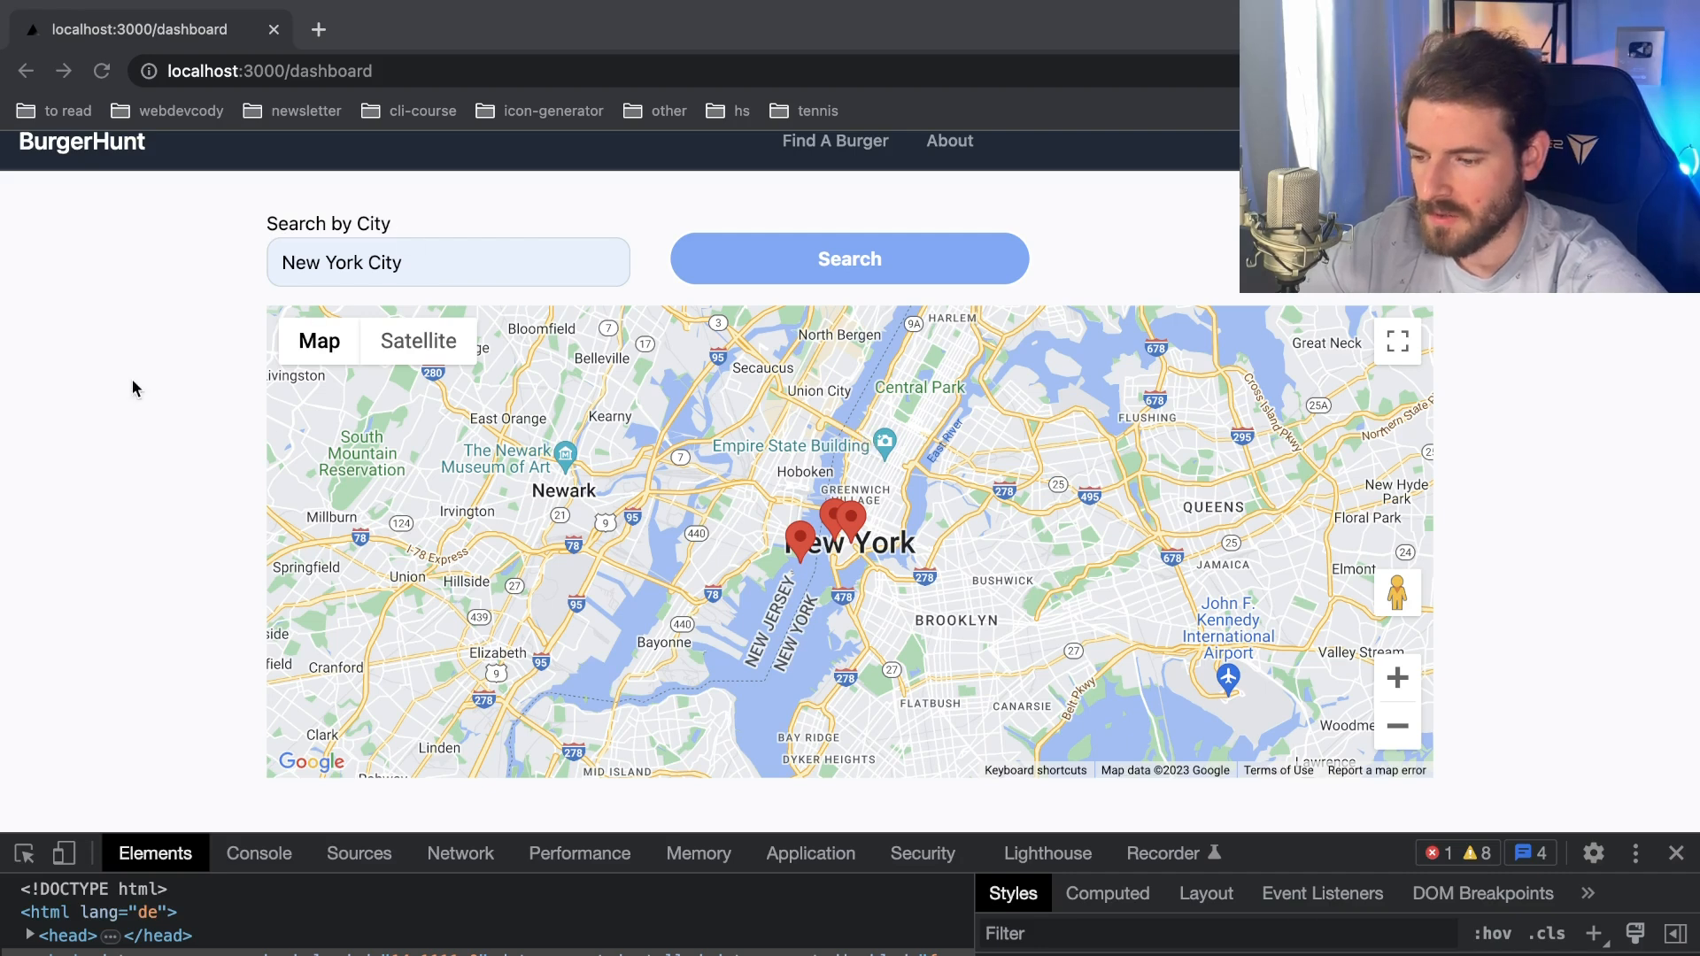
mouse_move(958, 479)
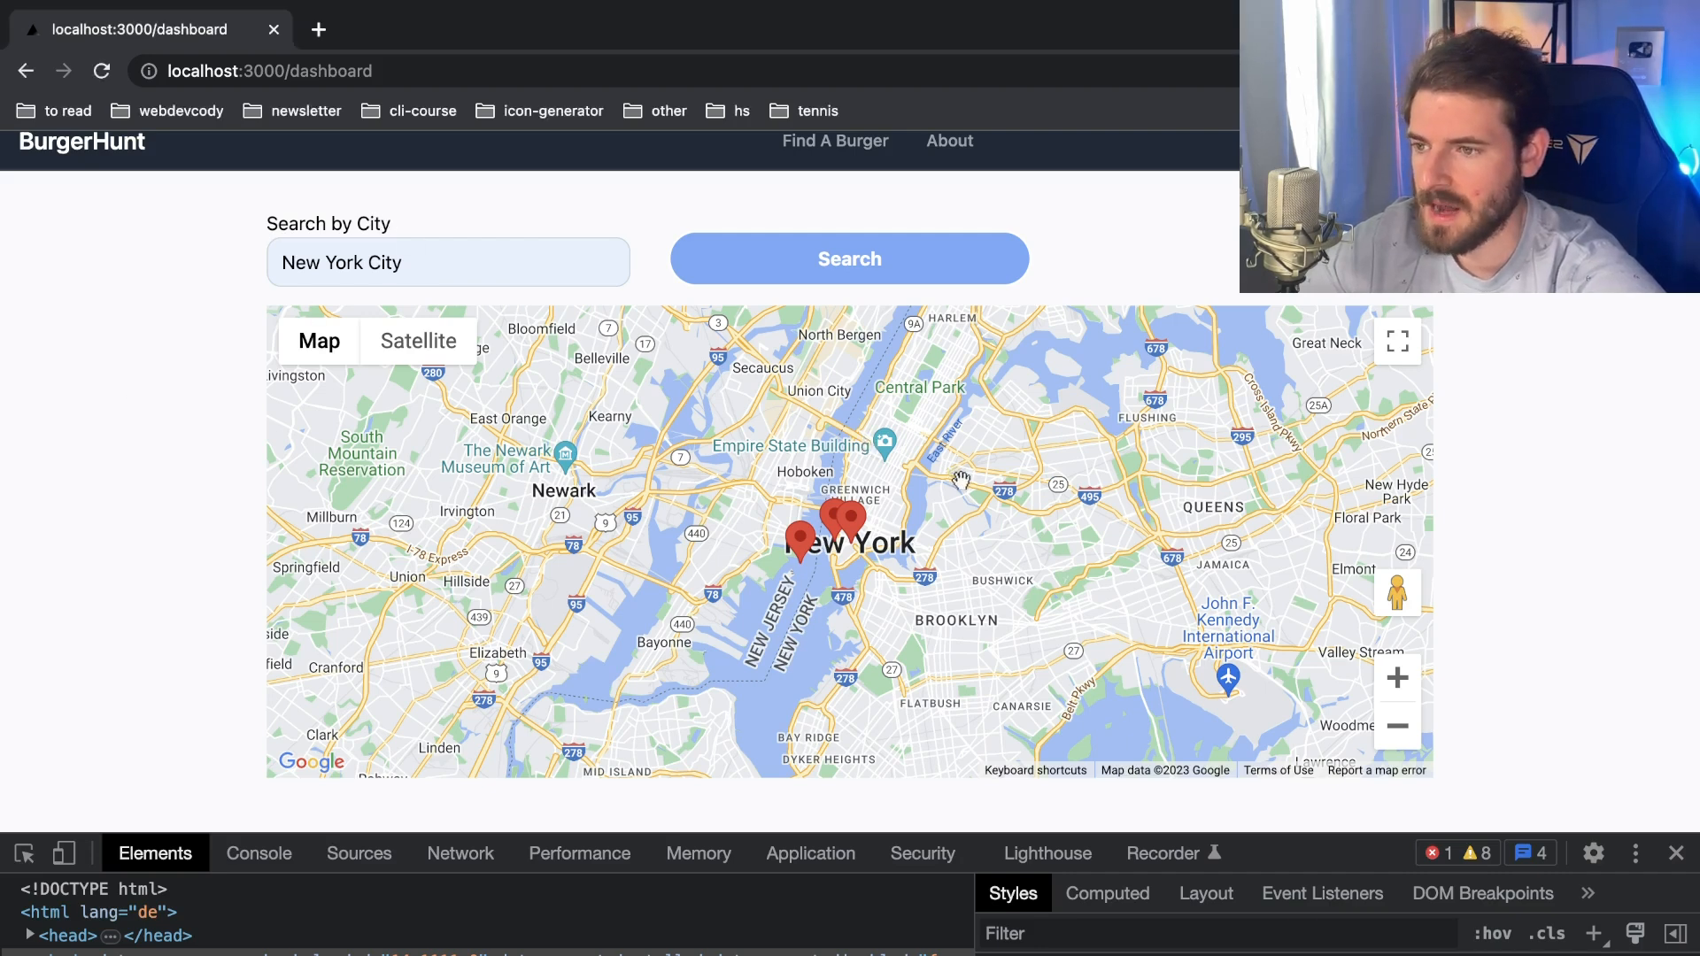
Step: Zoom the map in on the New York burger markers, then back out one level
left_click(1397, 677)
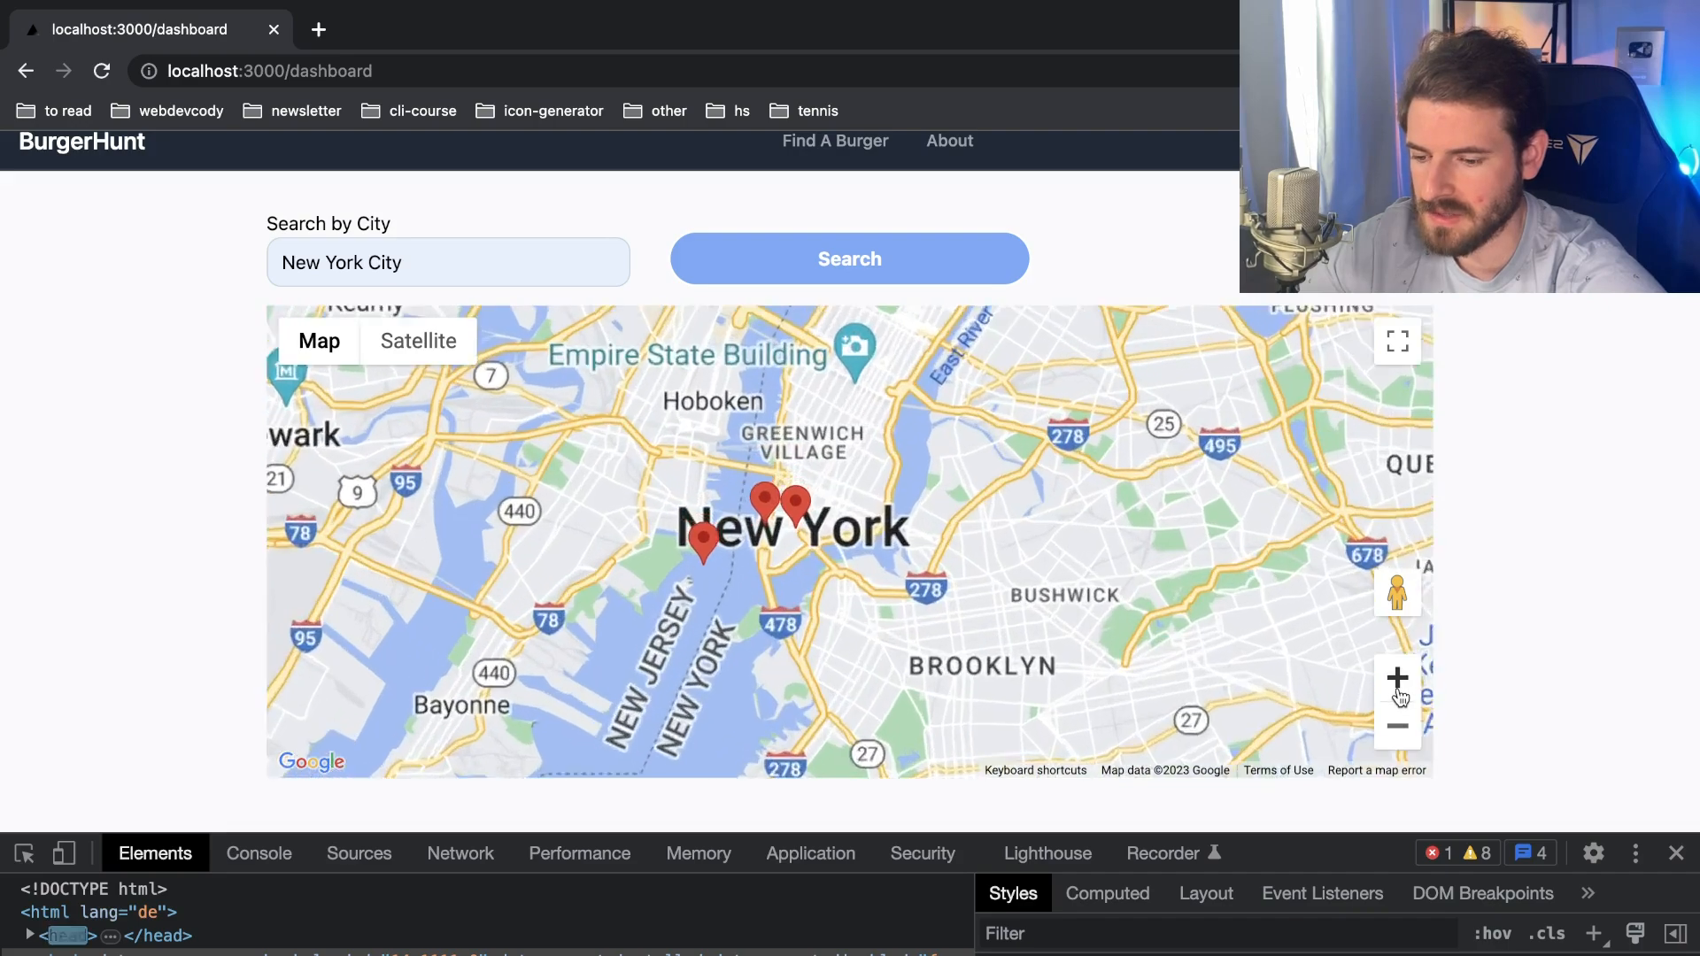
left_click(1396, 726)
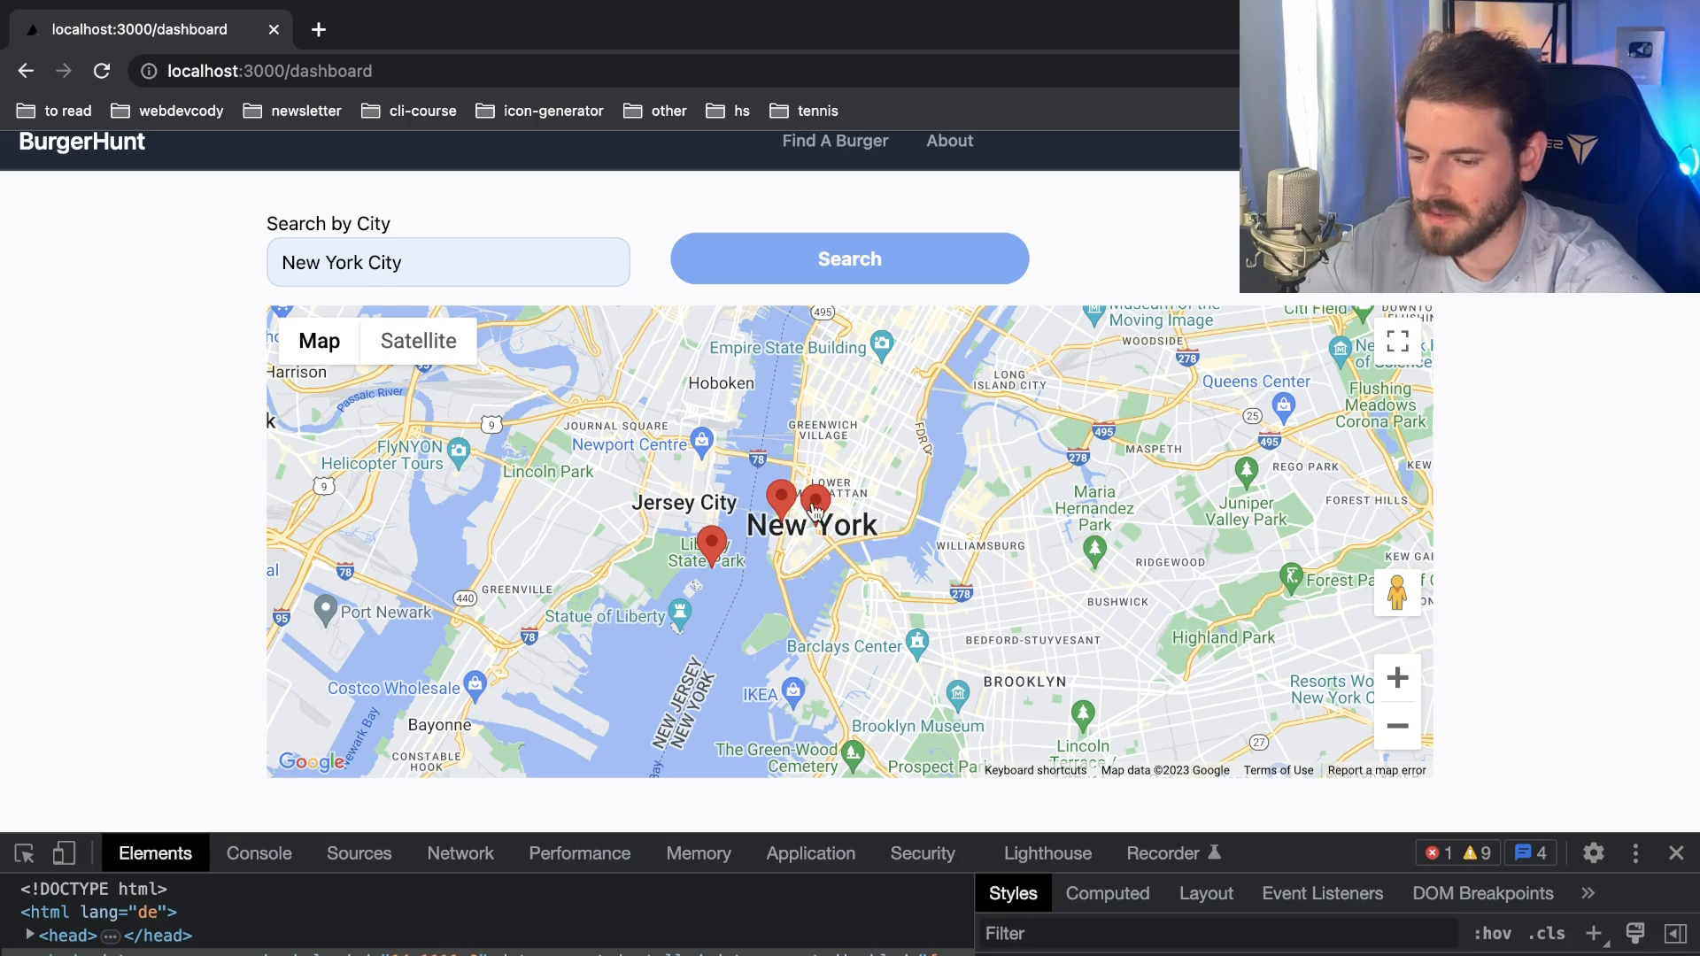
Step: Open the Burger City marker's info window, then enter Brooklyn and Queens in the city search
left_click(815, 502)
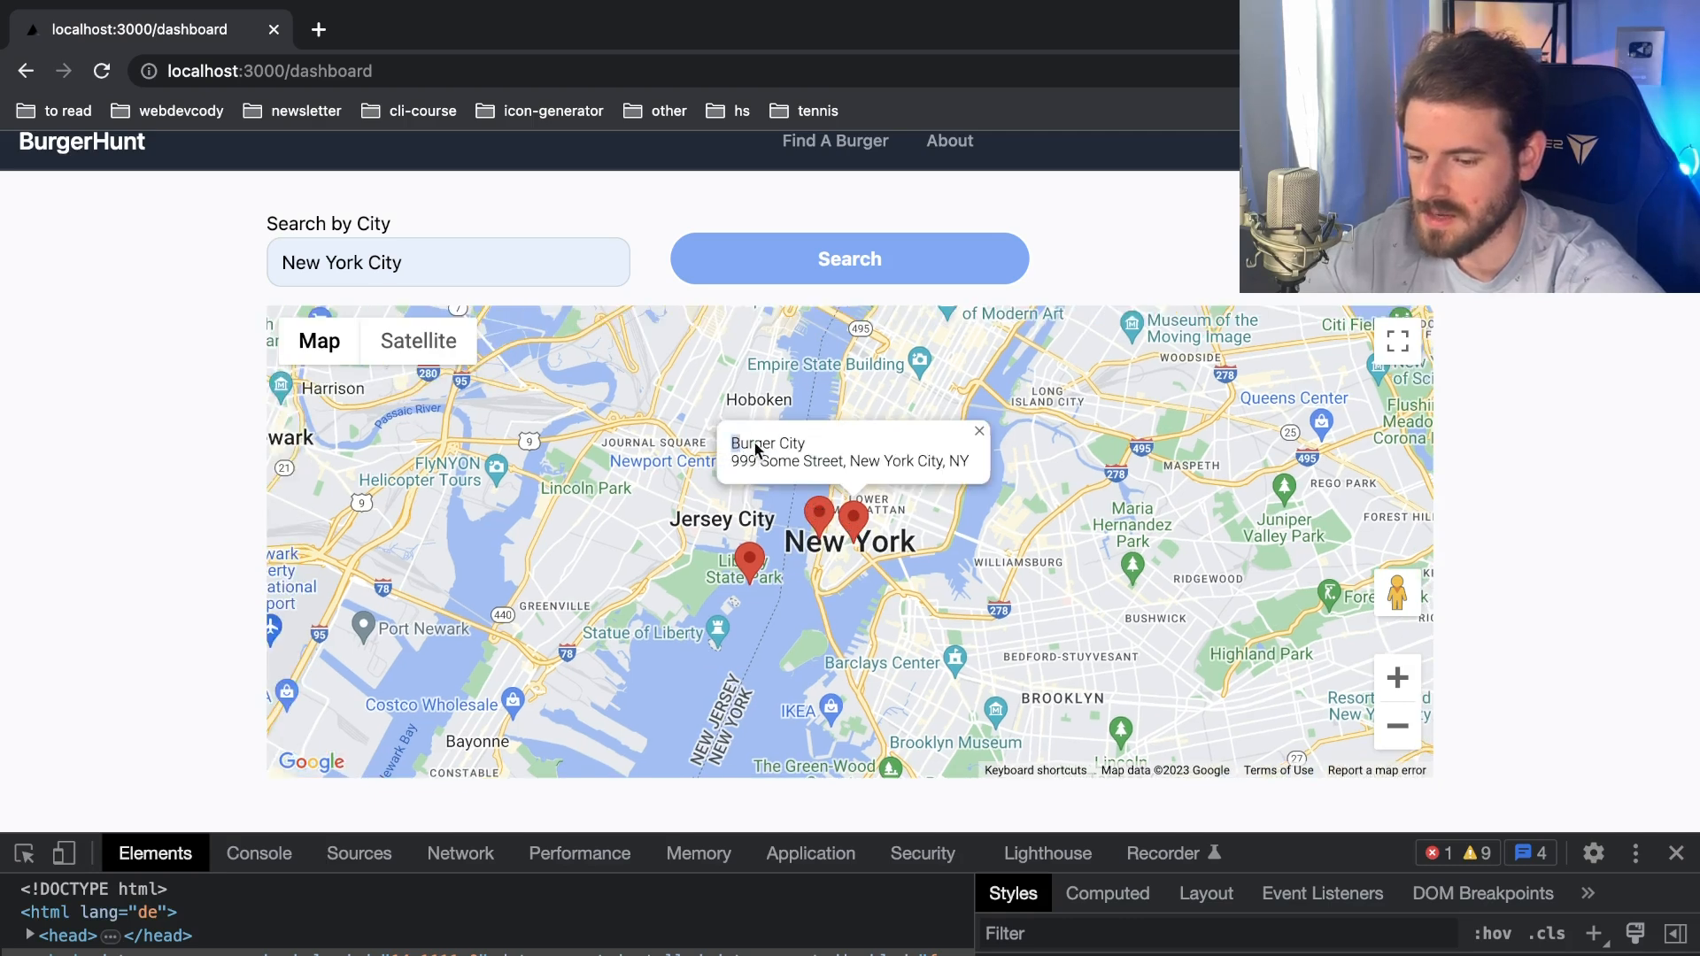
double_click(769, 444)
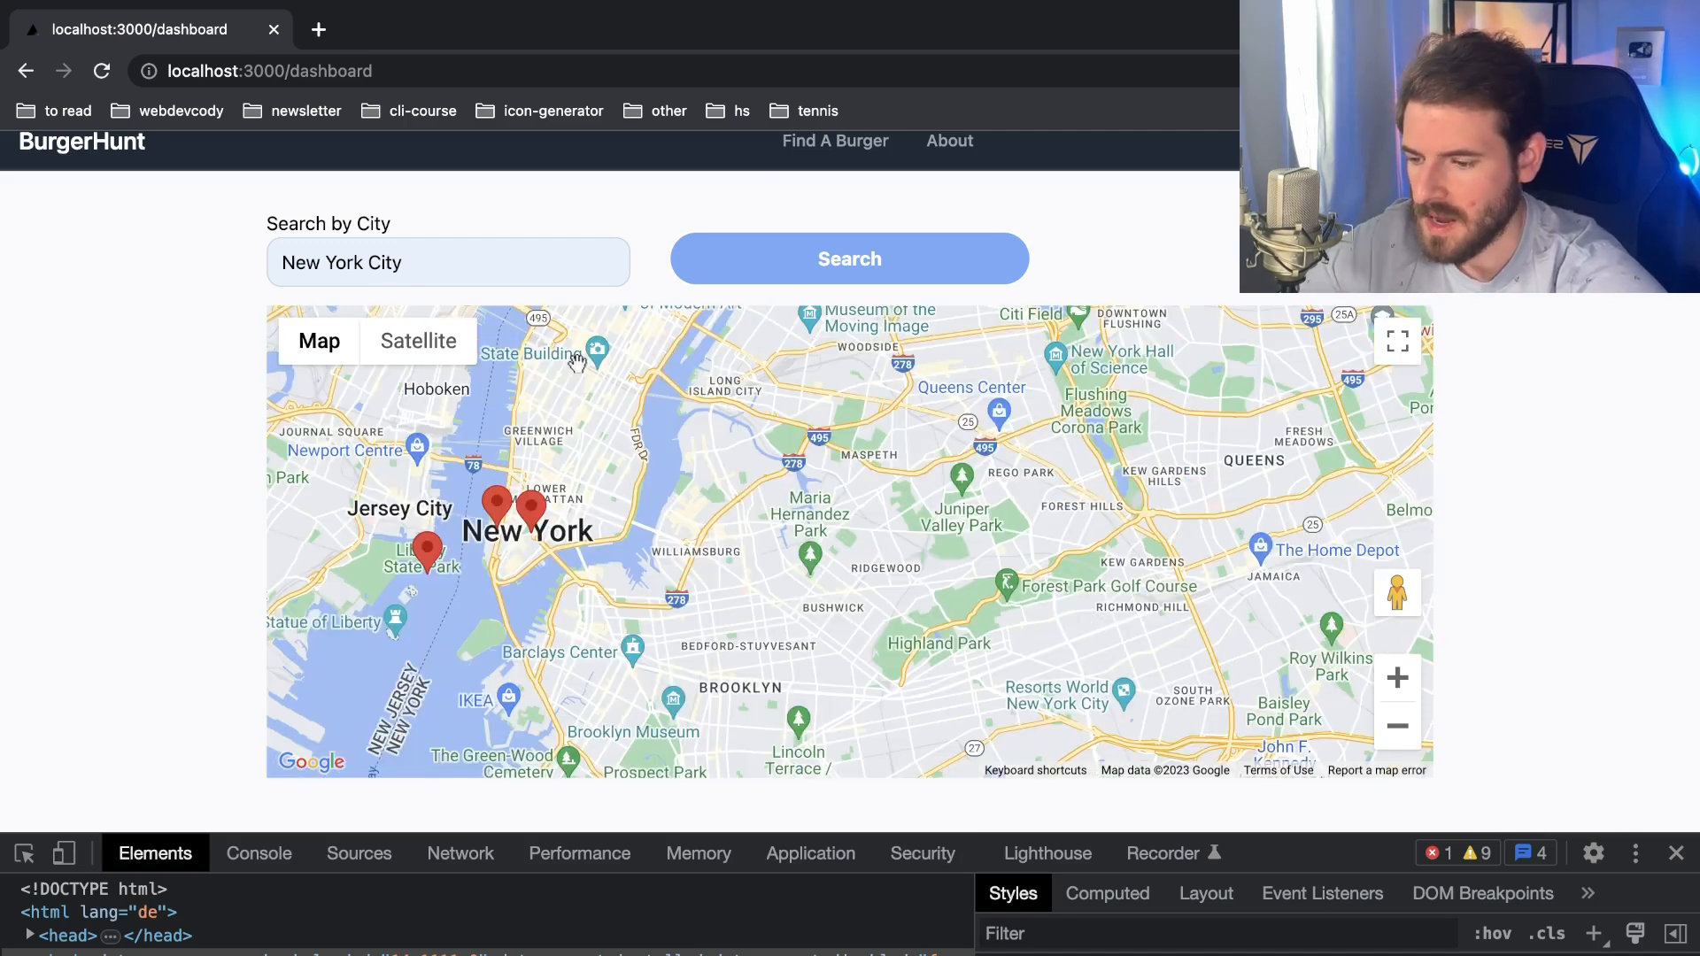
type("Brookyln")
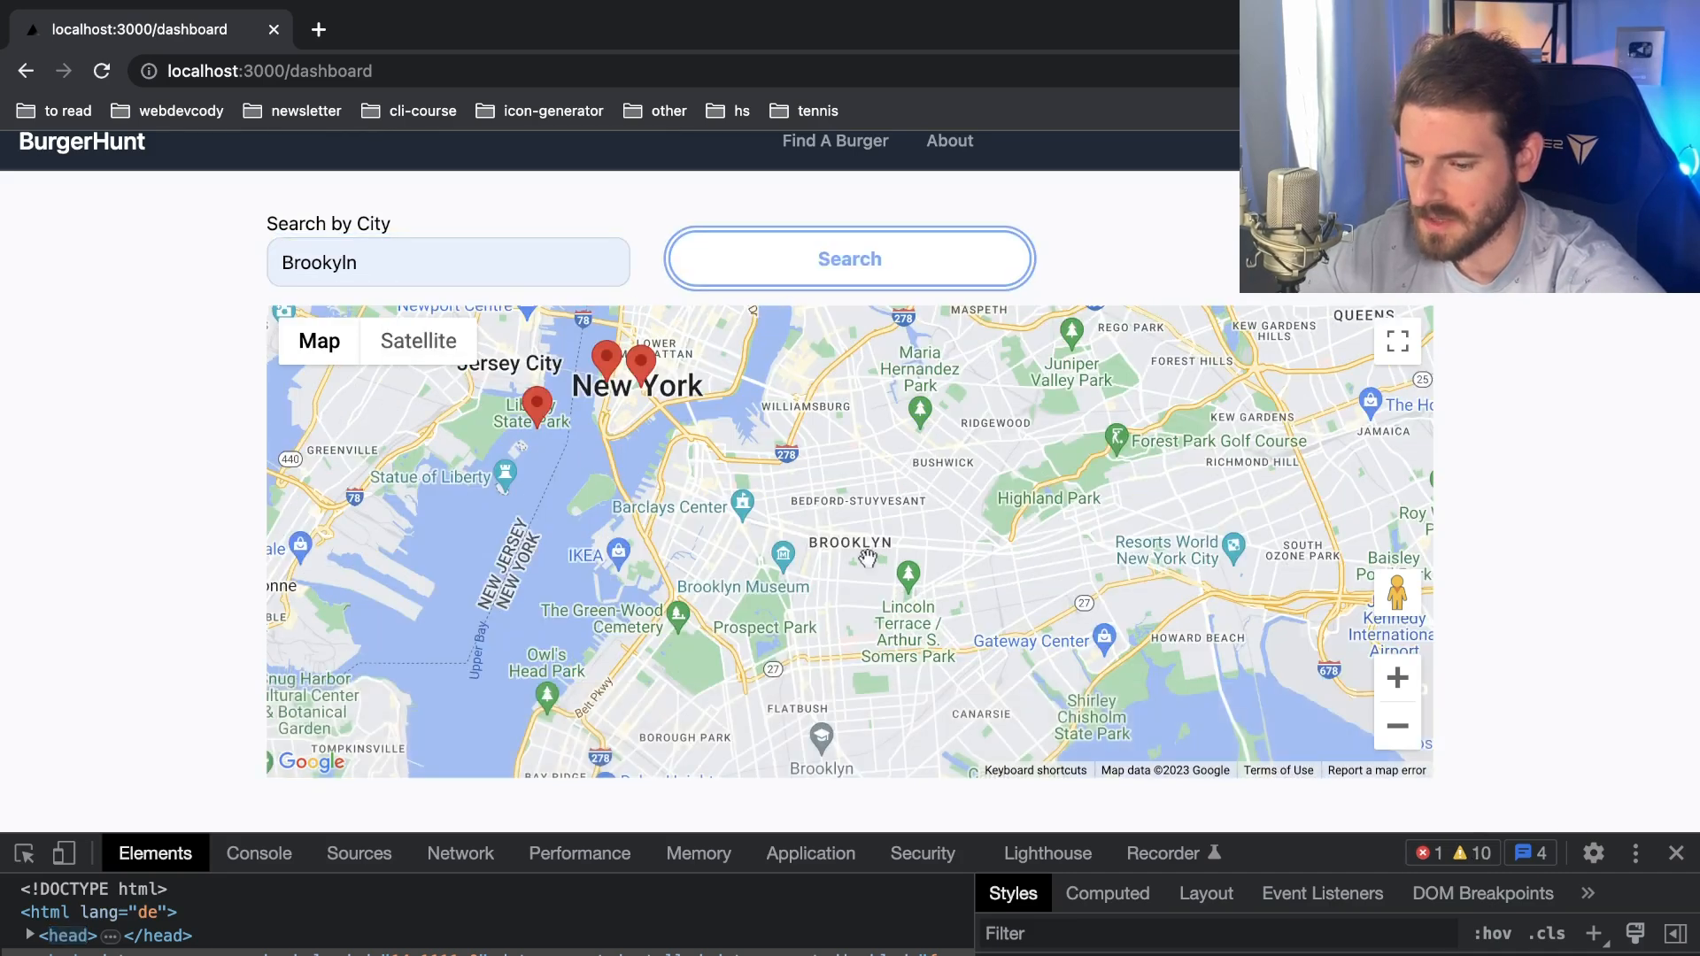
type("Queens")
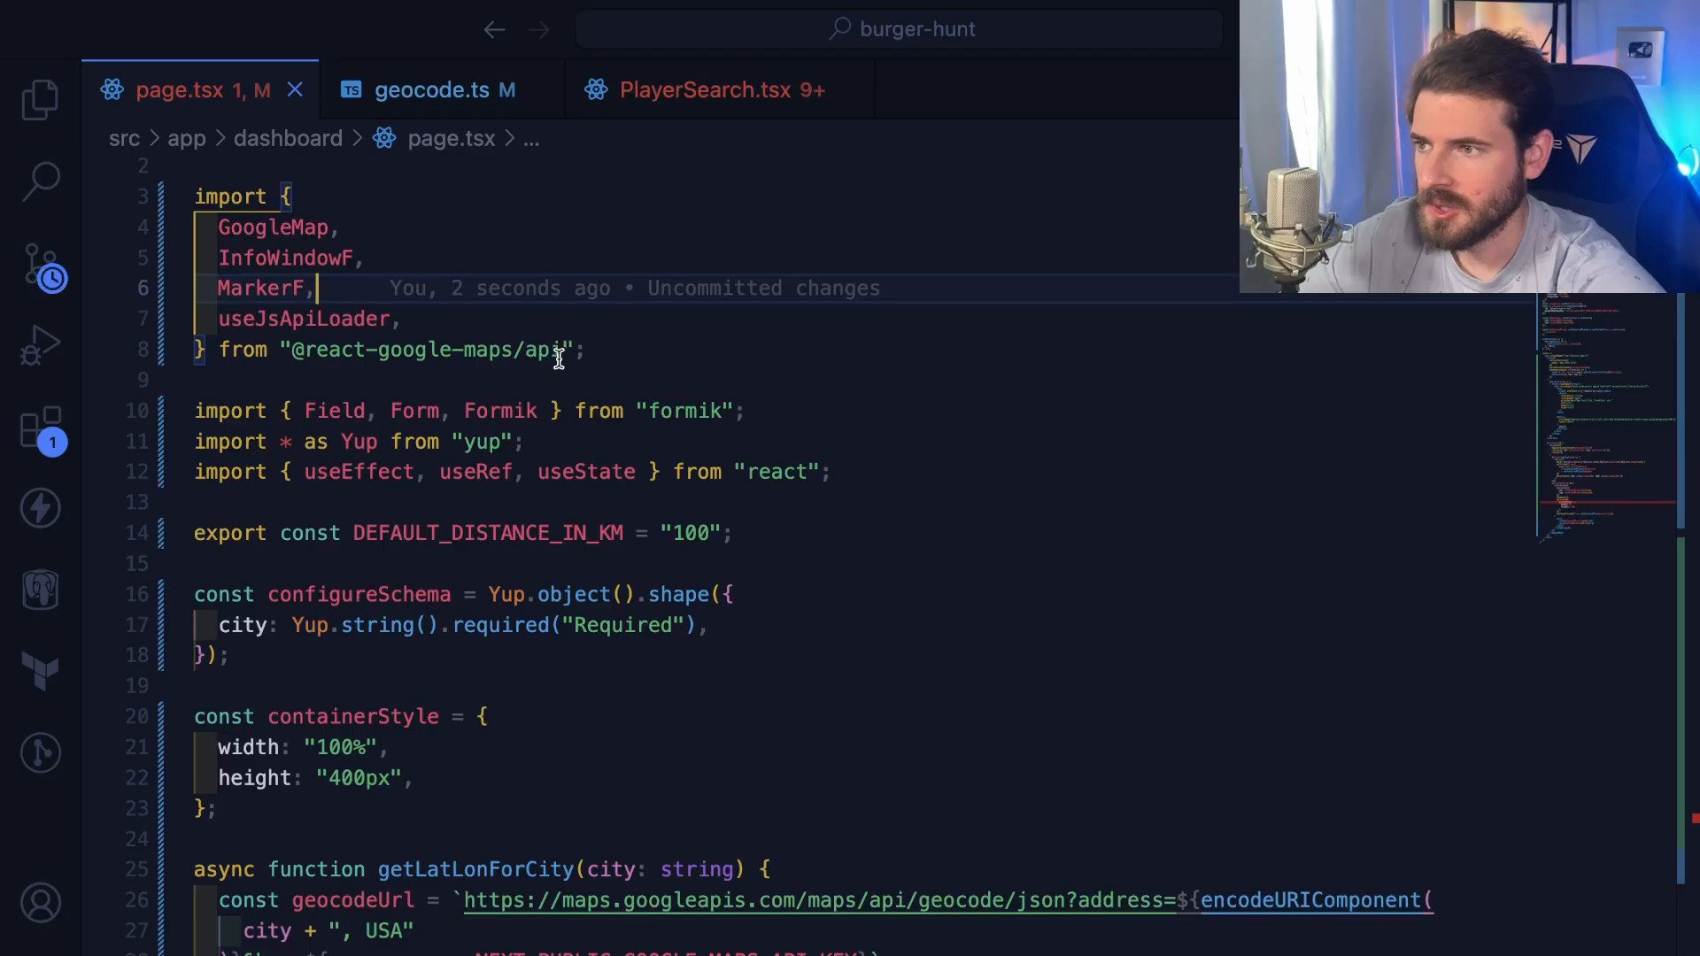
scroll("down", 3)
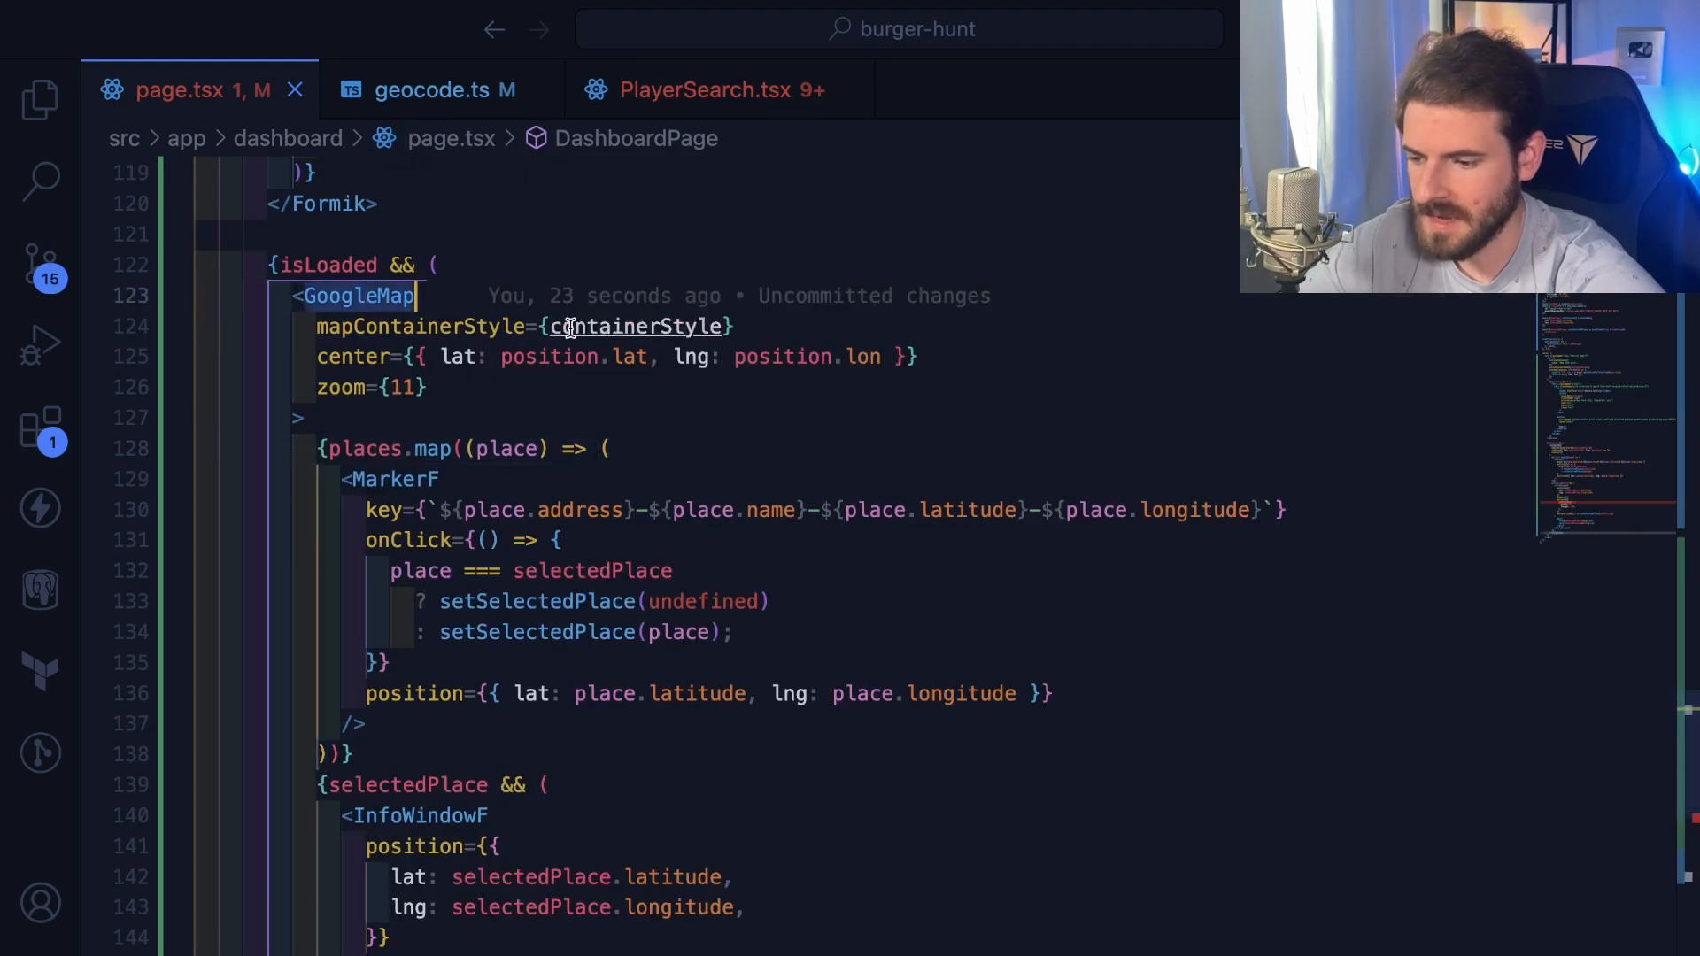
scroll("down", 3)
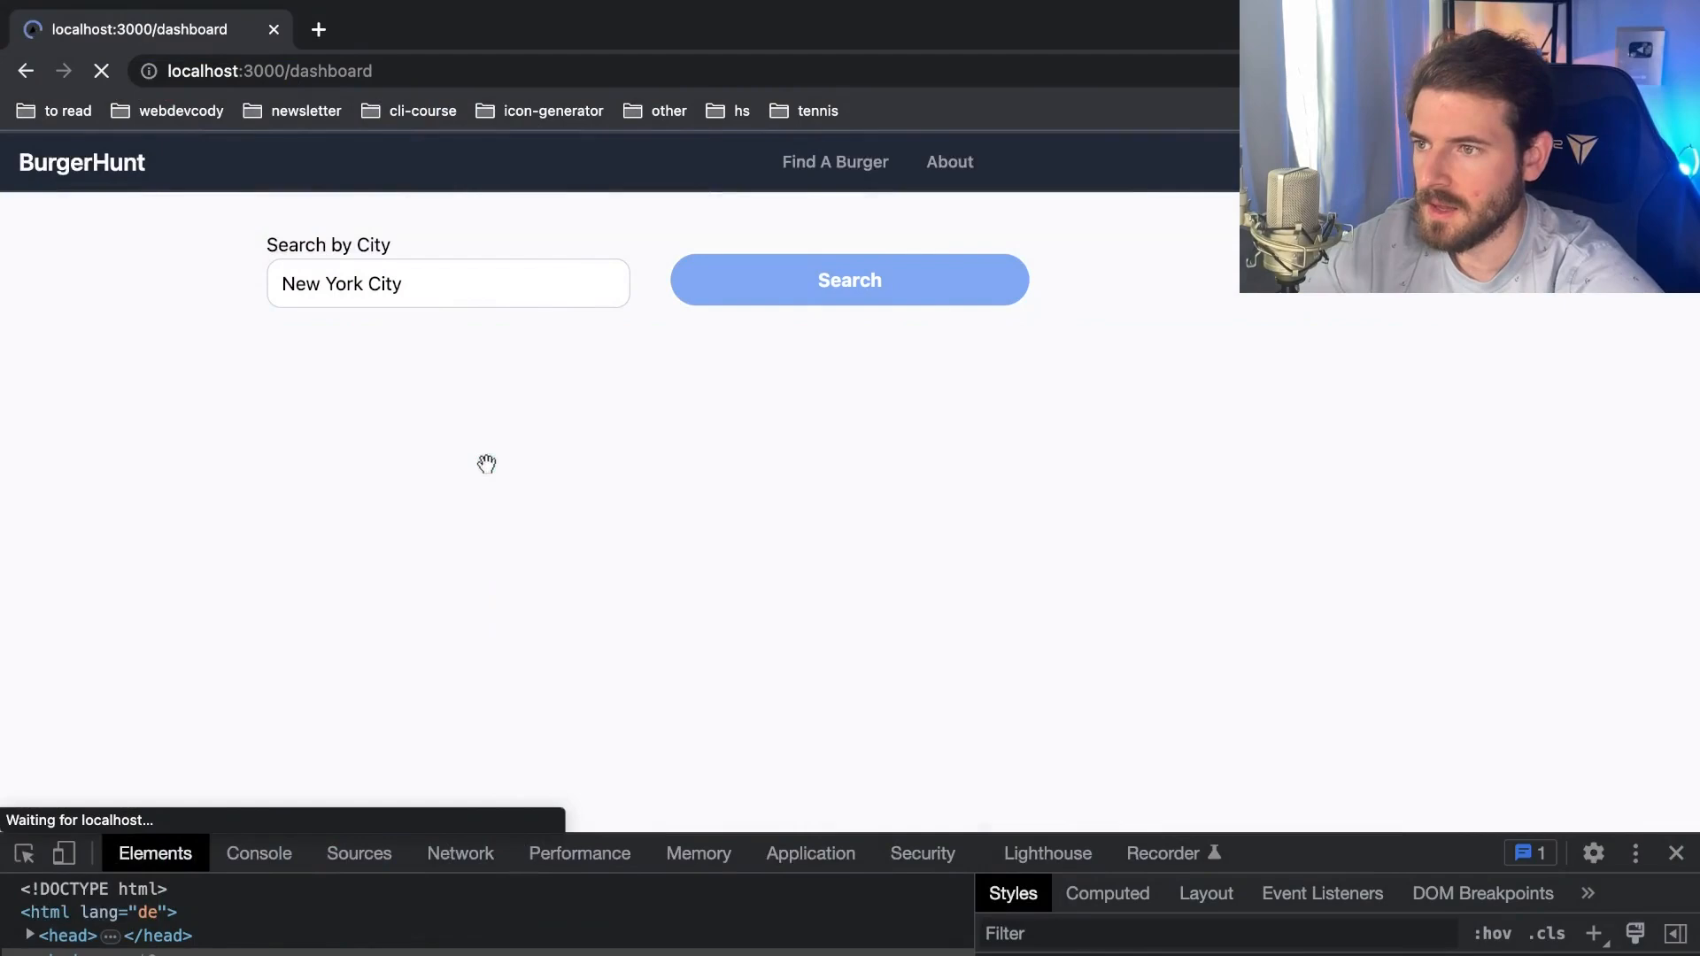
Step: Reload the localhost:3000/dashboard page in Chrome
left_click(849, 279)
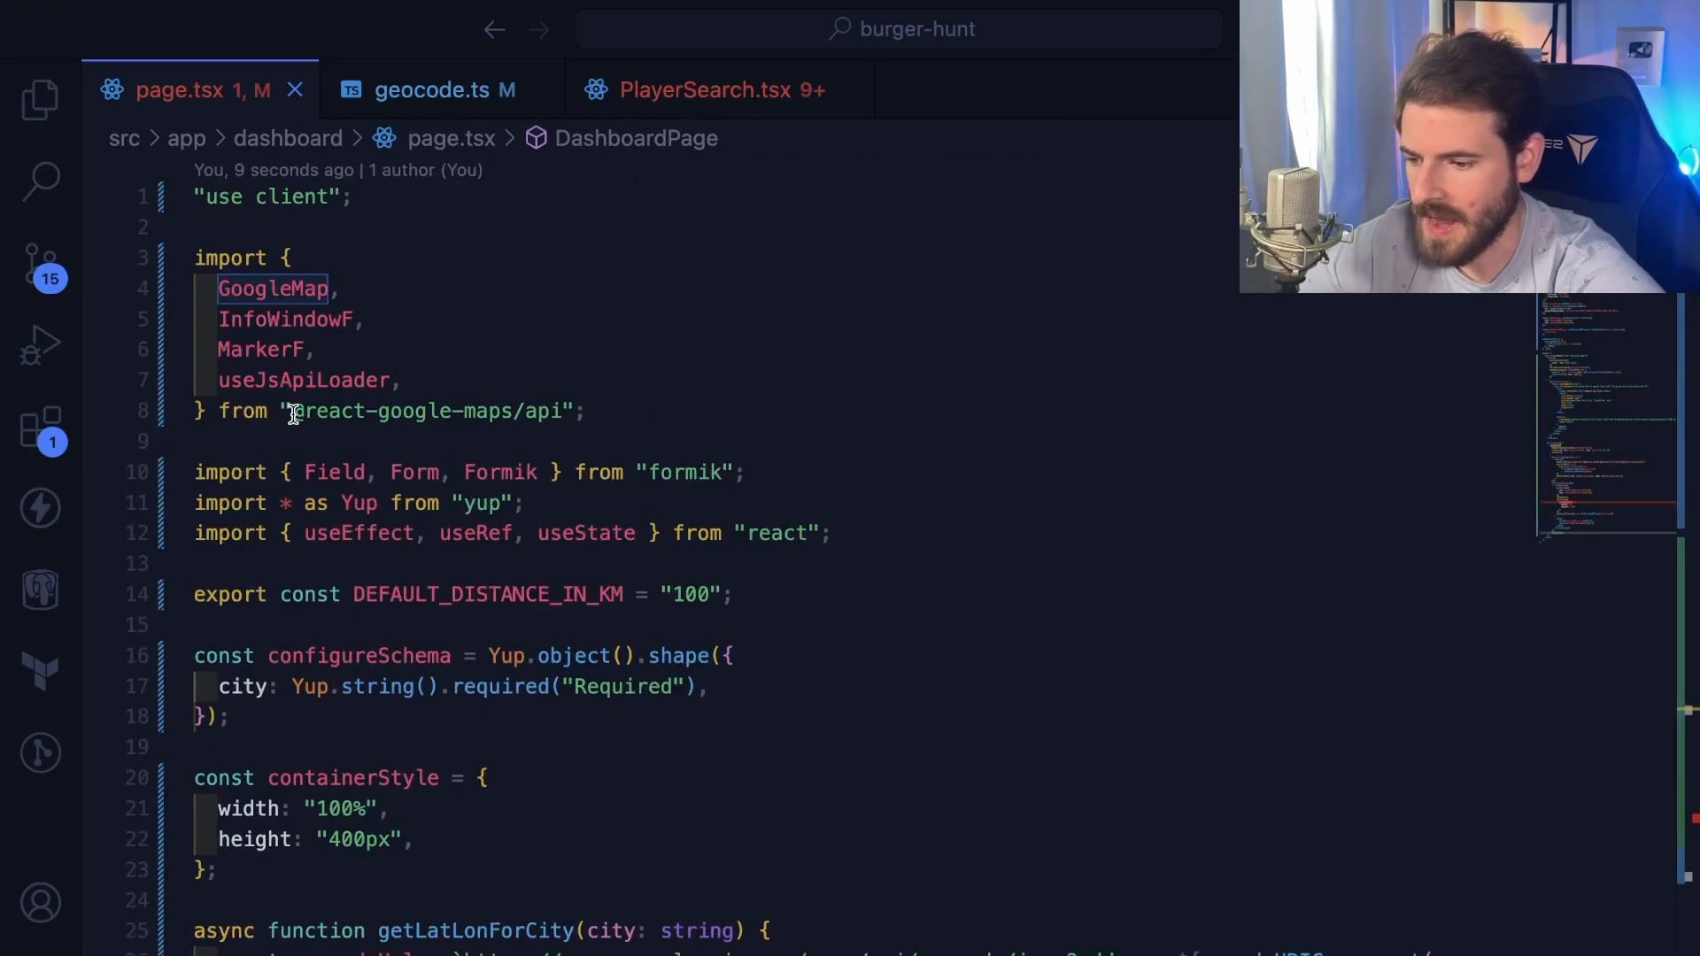
double_click(424, 411)
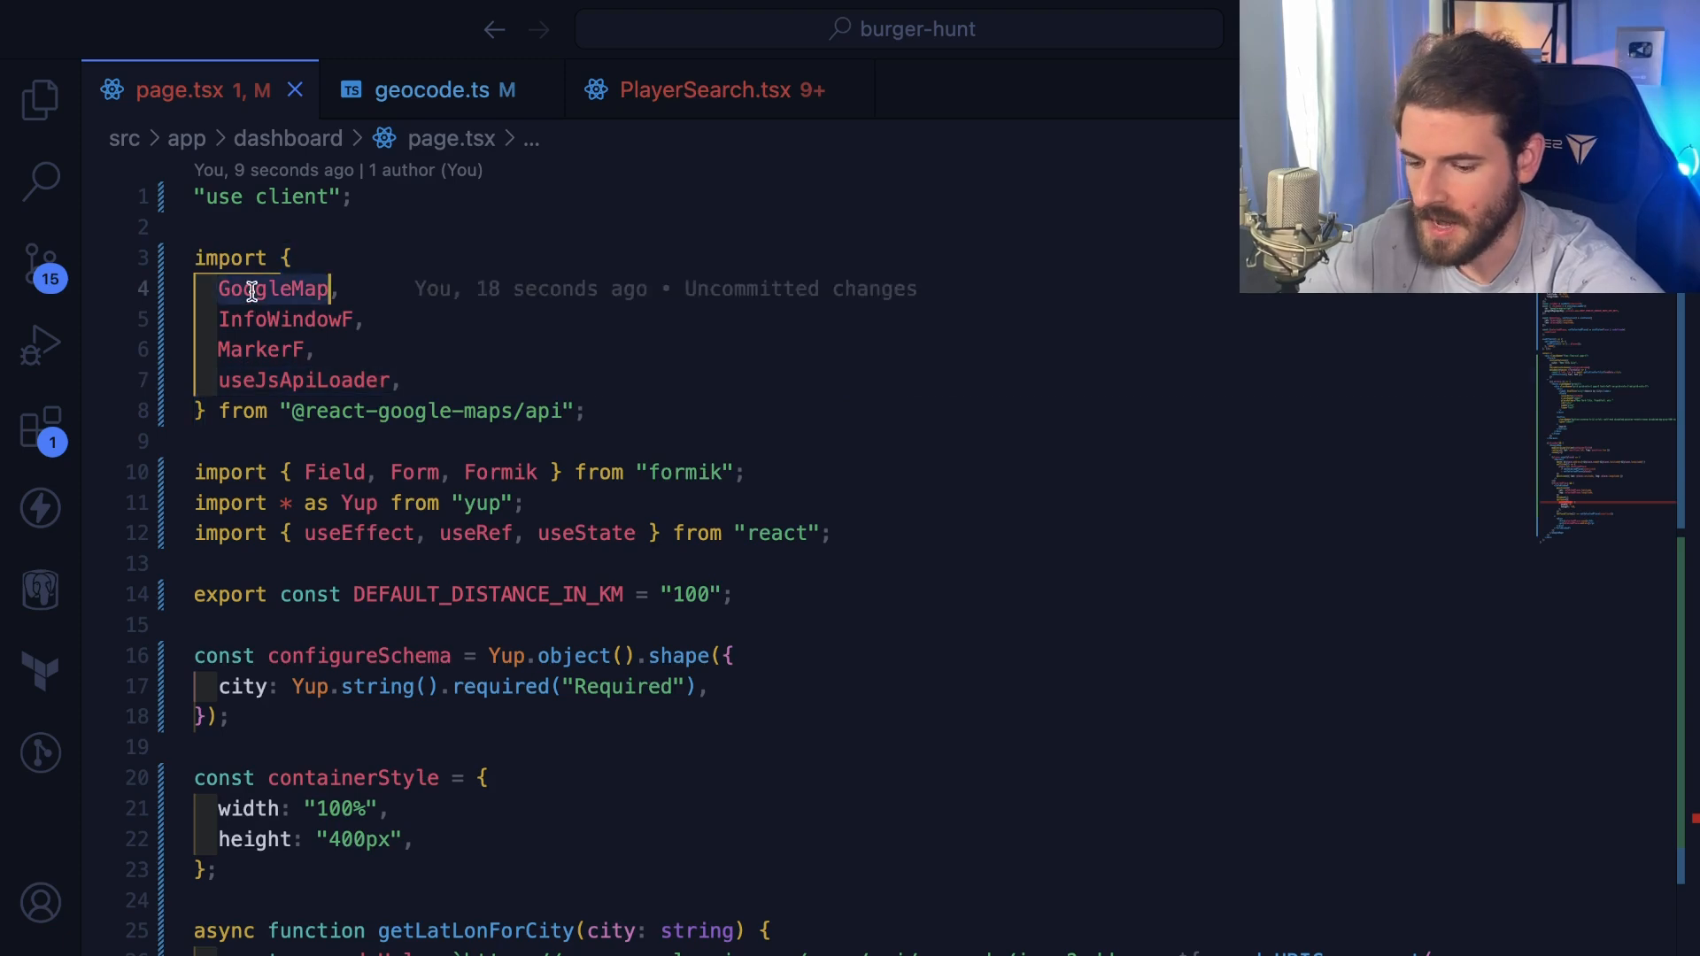
scroll("down", 3)
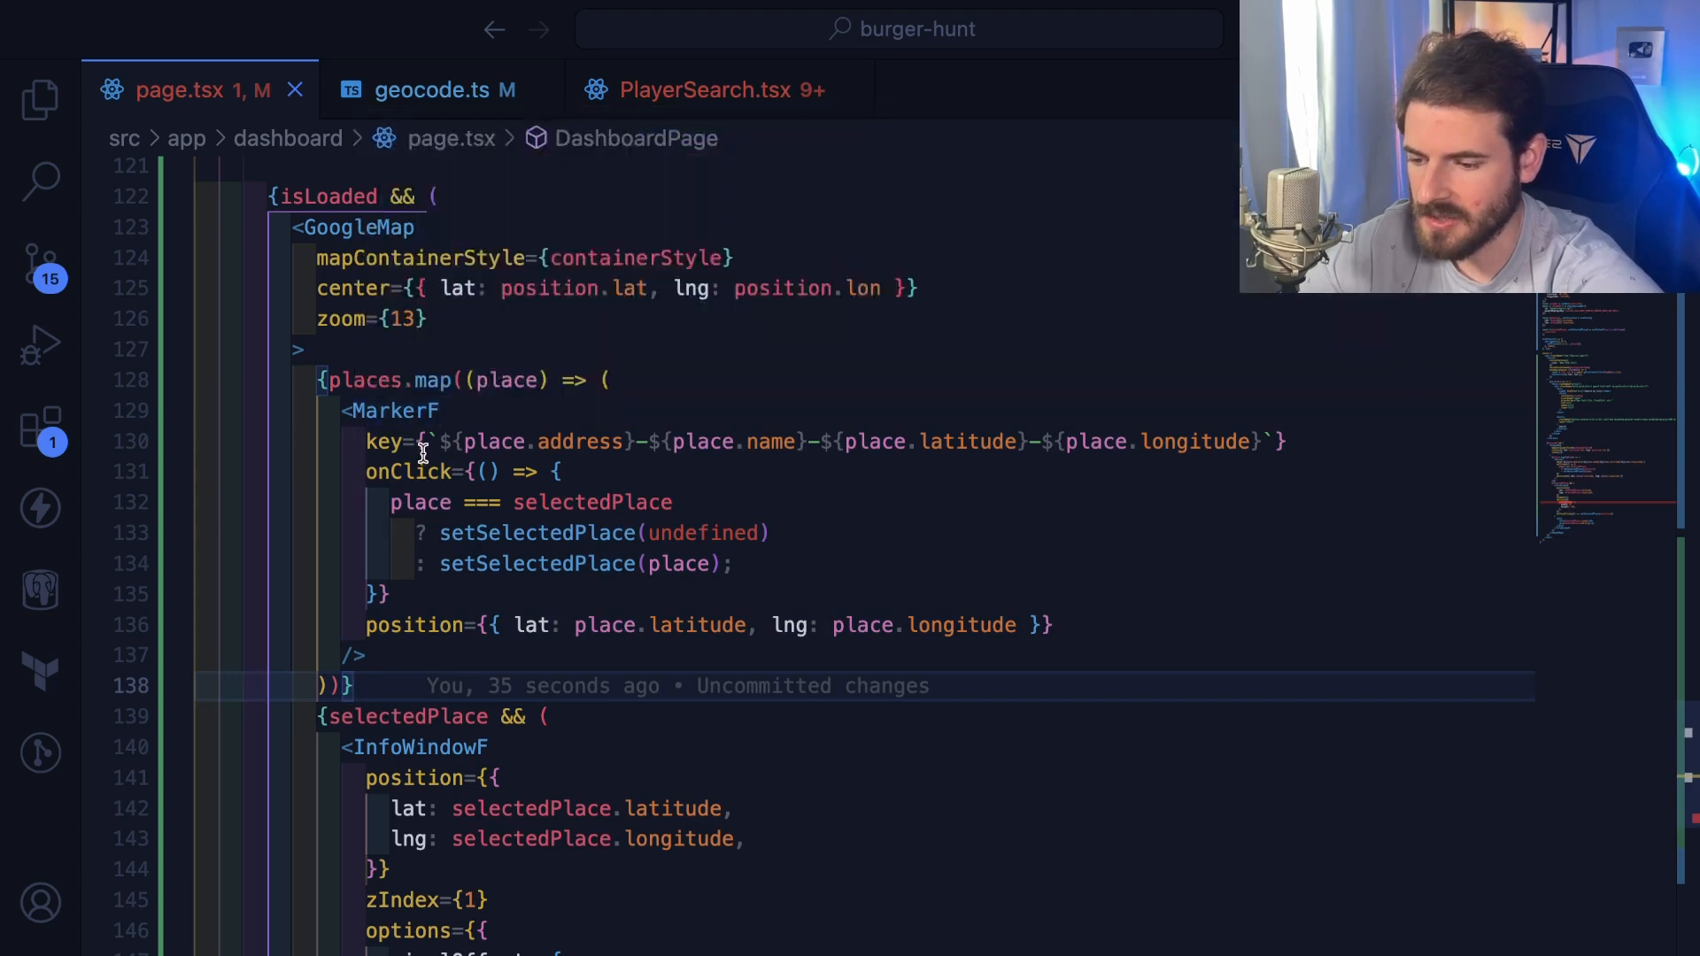
Step: Highlight the places array in places.map, which turns each place into a MarkerF
double_click(364, 380)
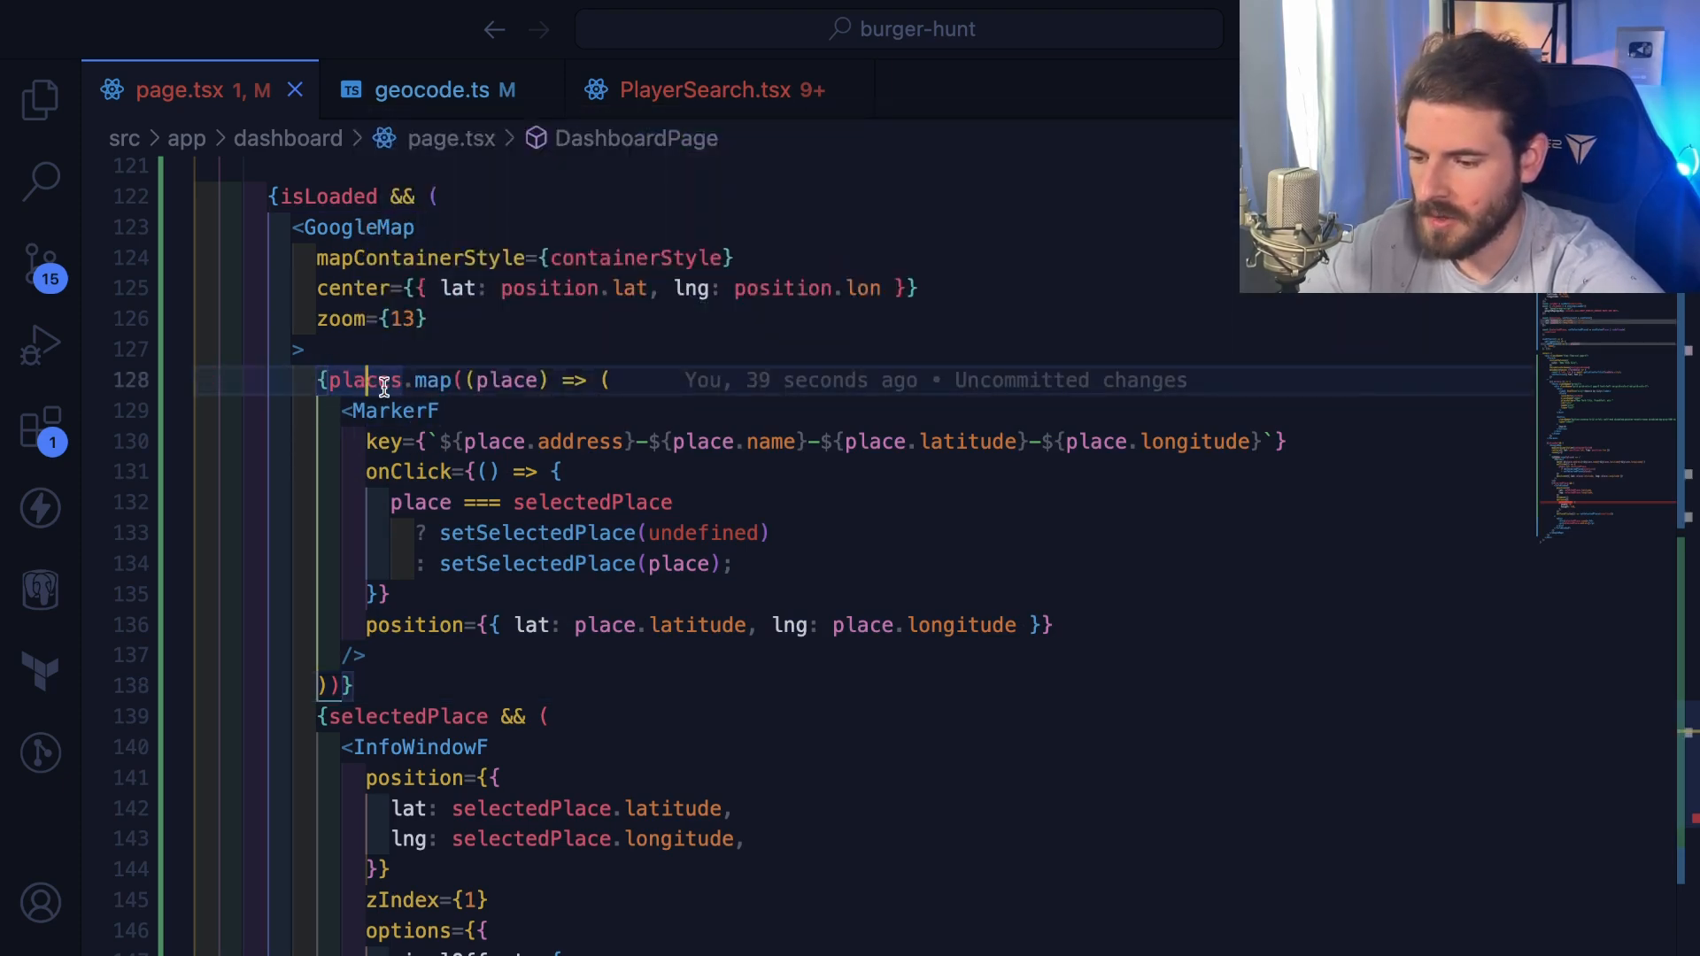
mouse_move(510, 380)
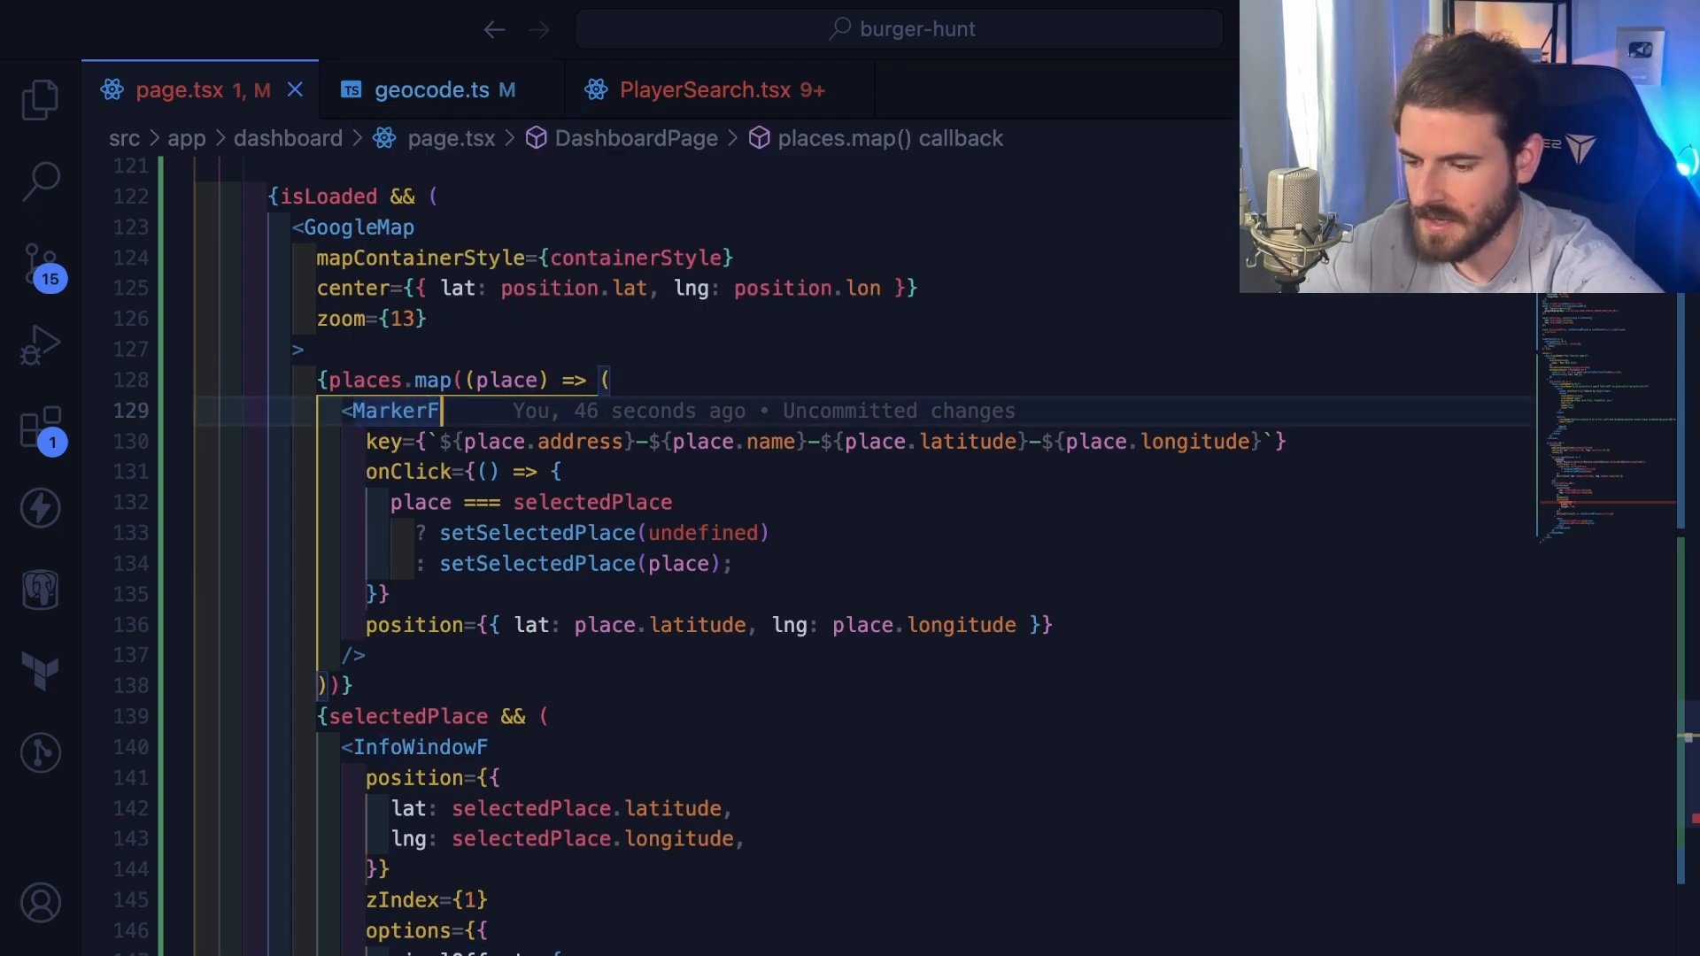
mouse_move(431, 454)
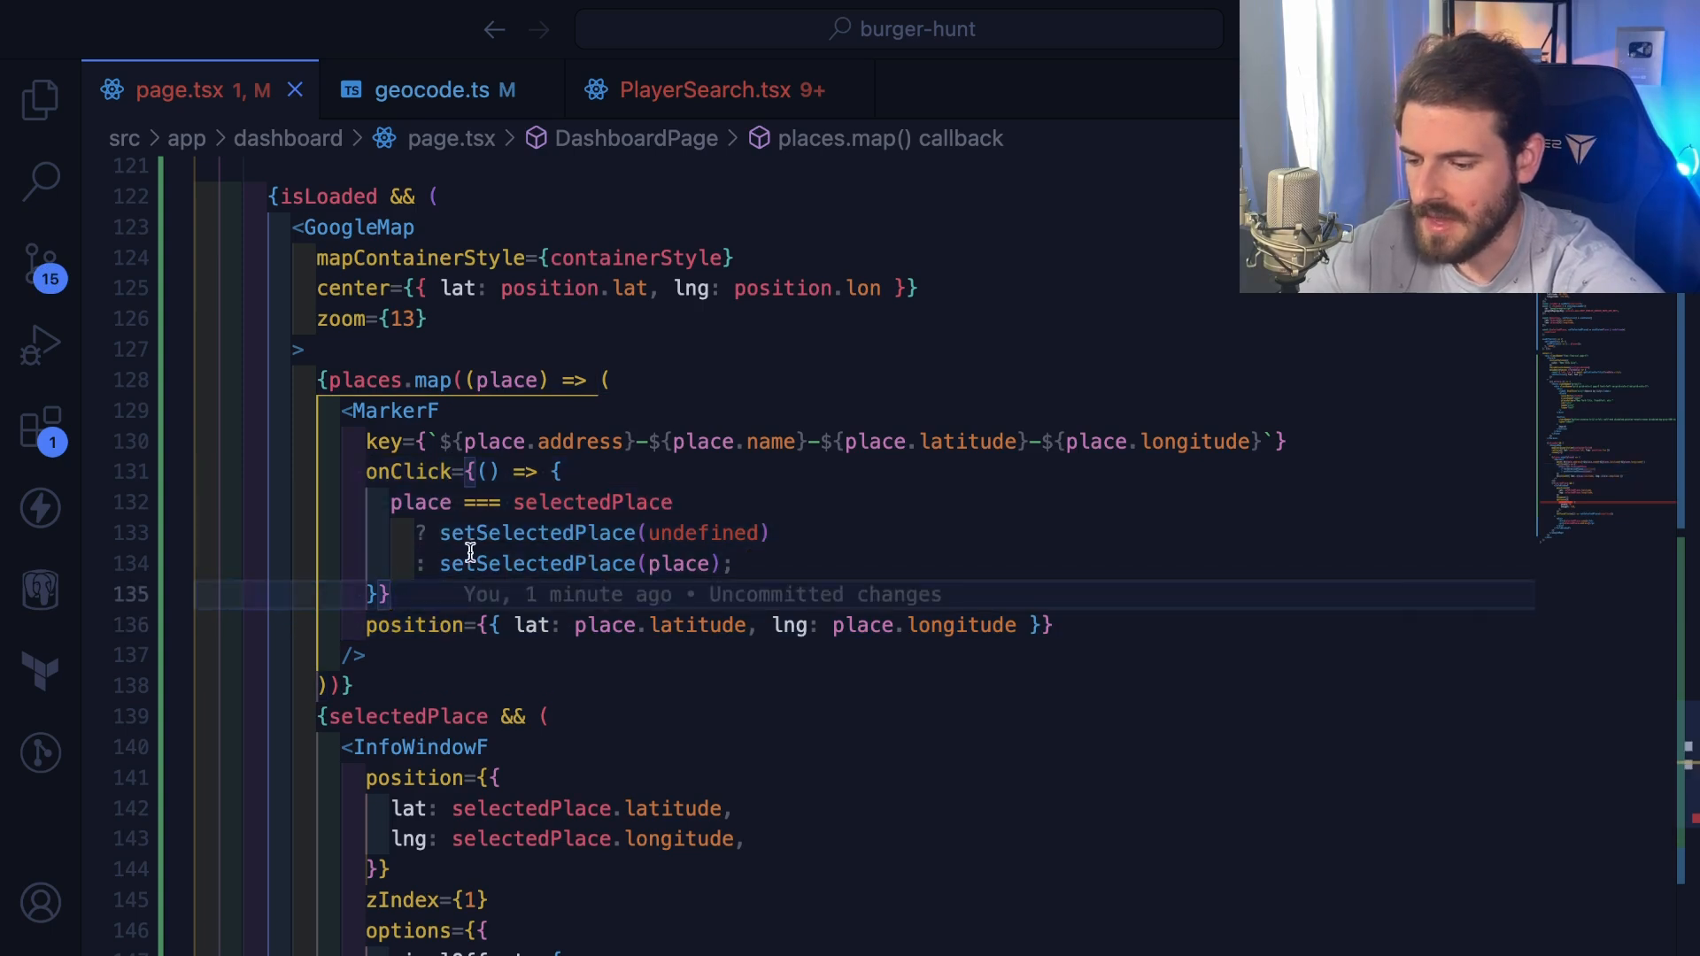
mouse_move(535, 564)
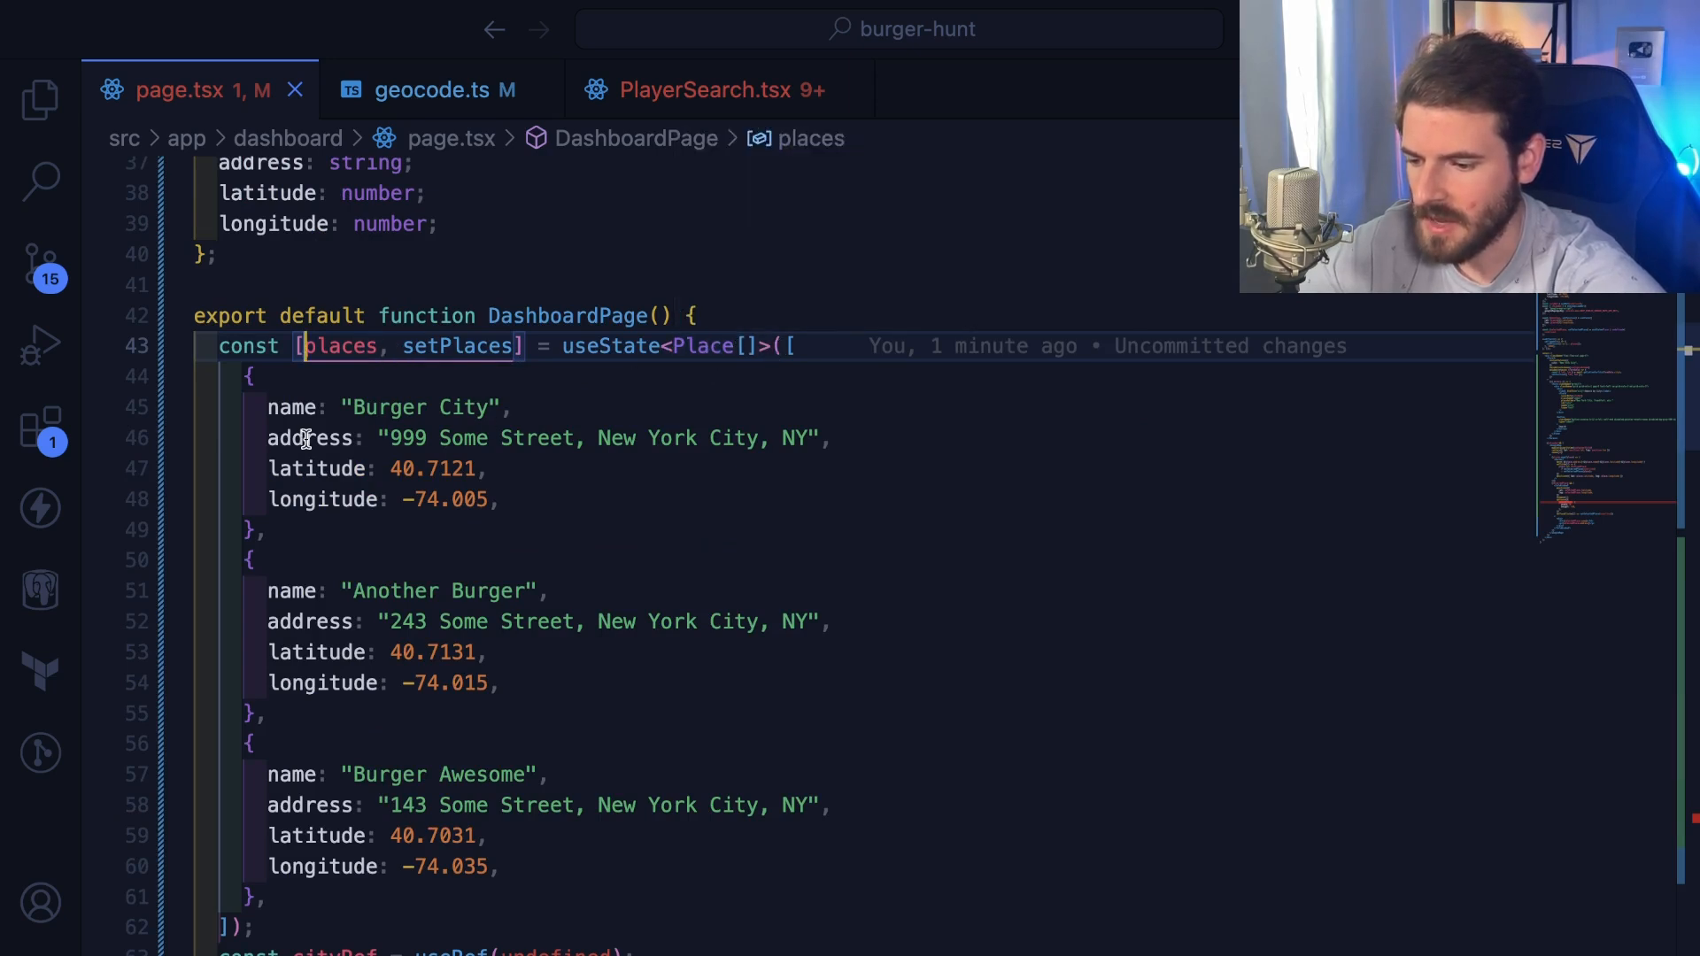
left_click(325, 866)
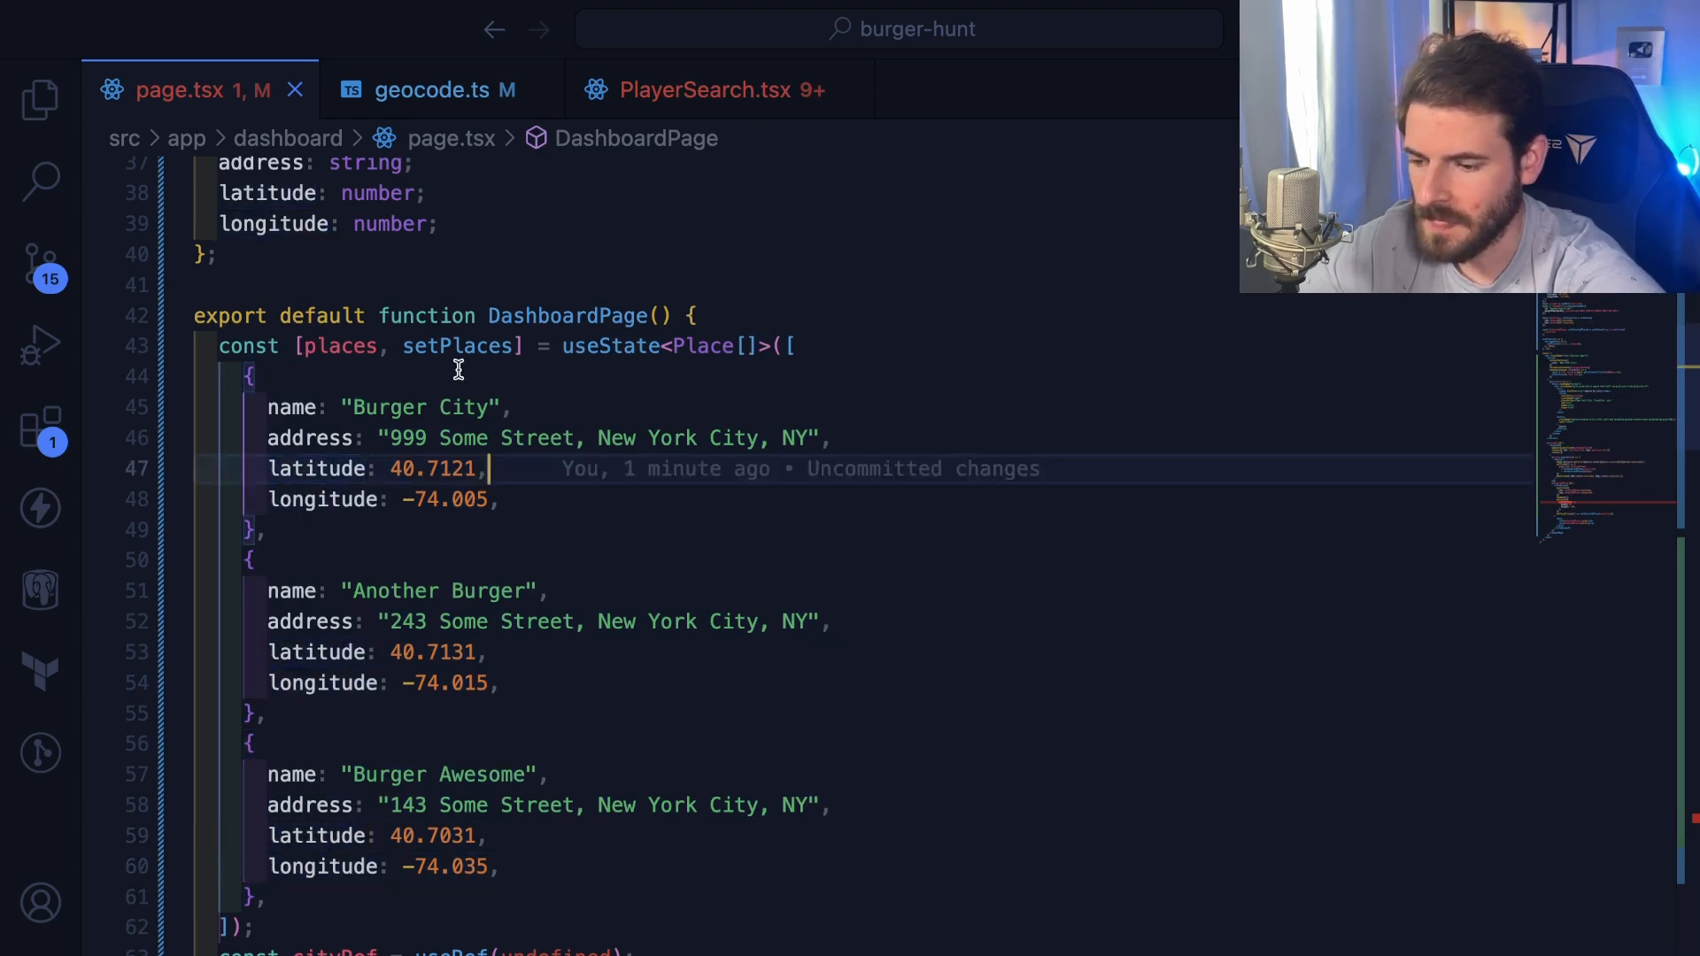
scroll("down", 3)
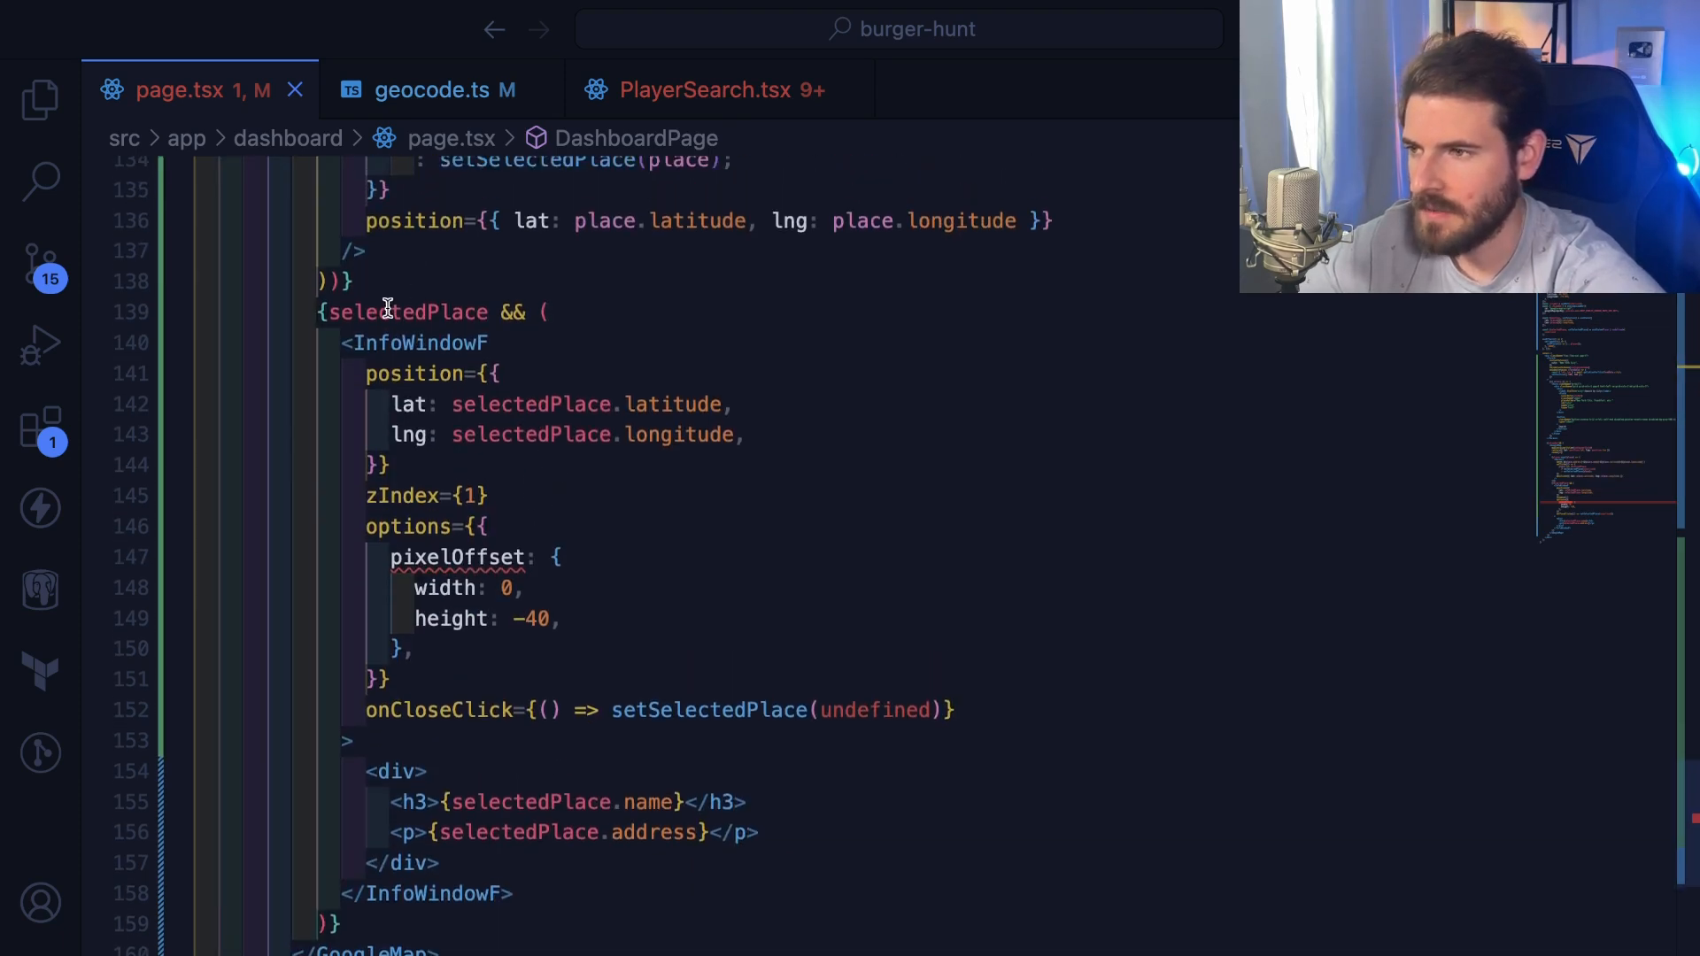
scroll("up", 3)
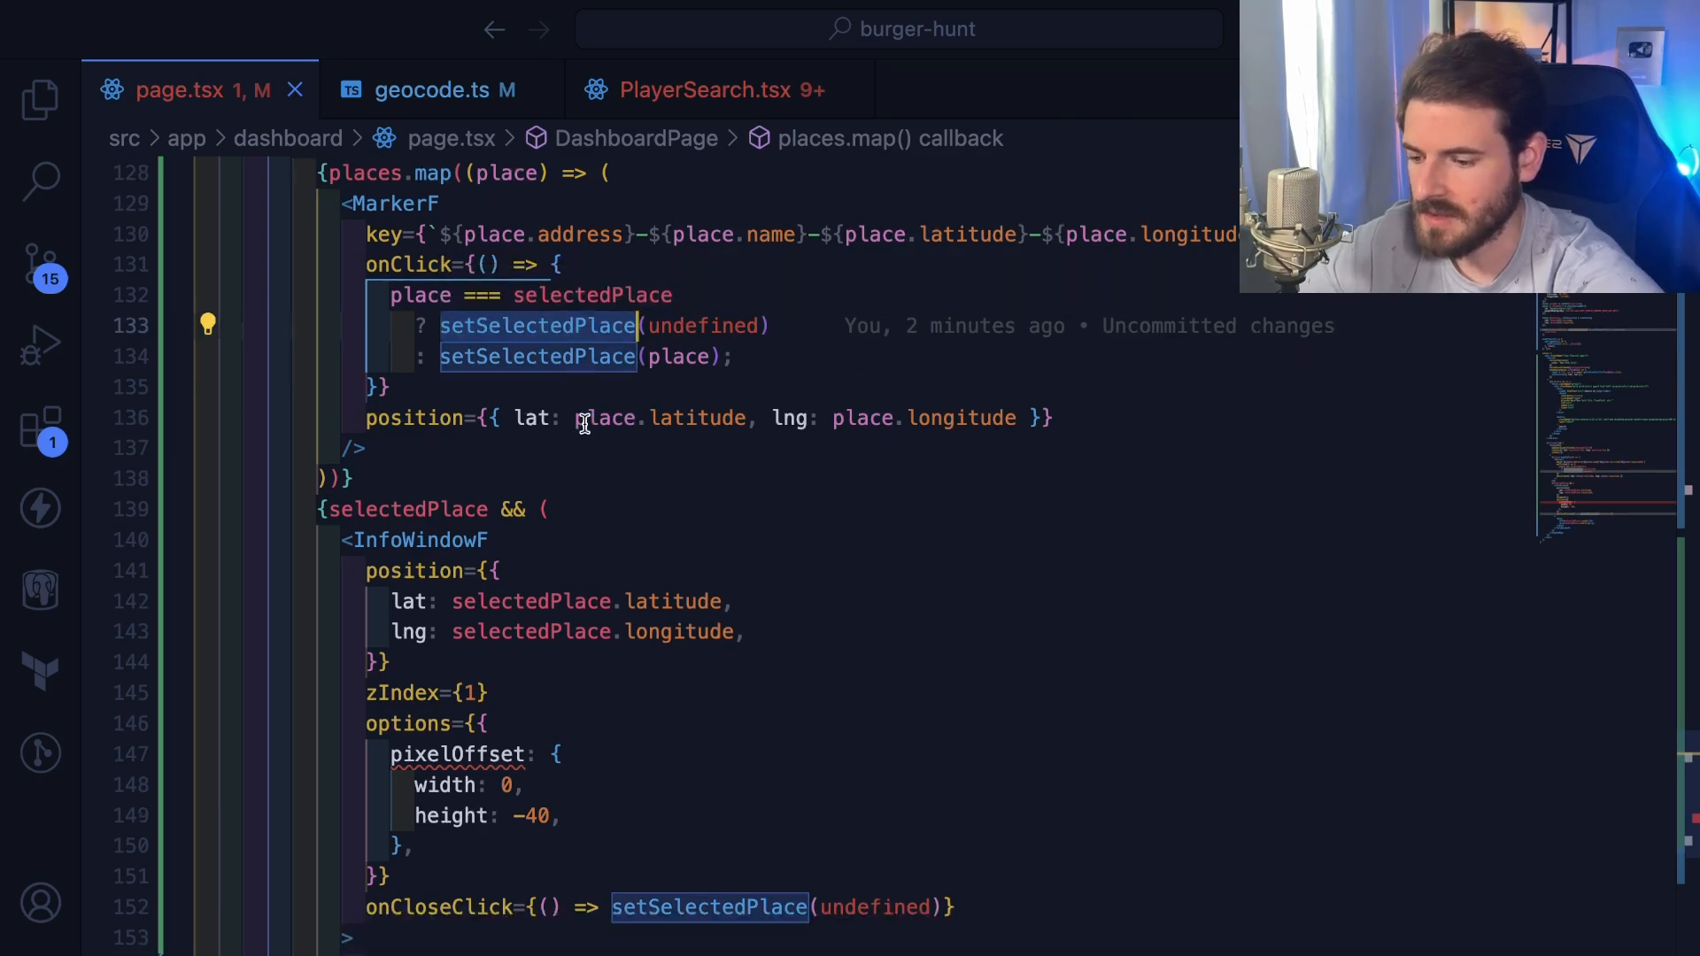
scroll("down", 3)
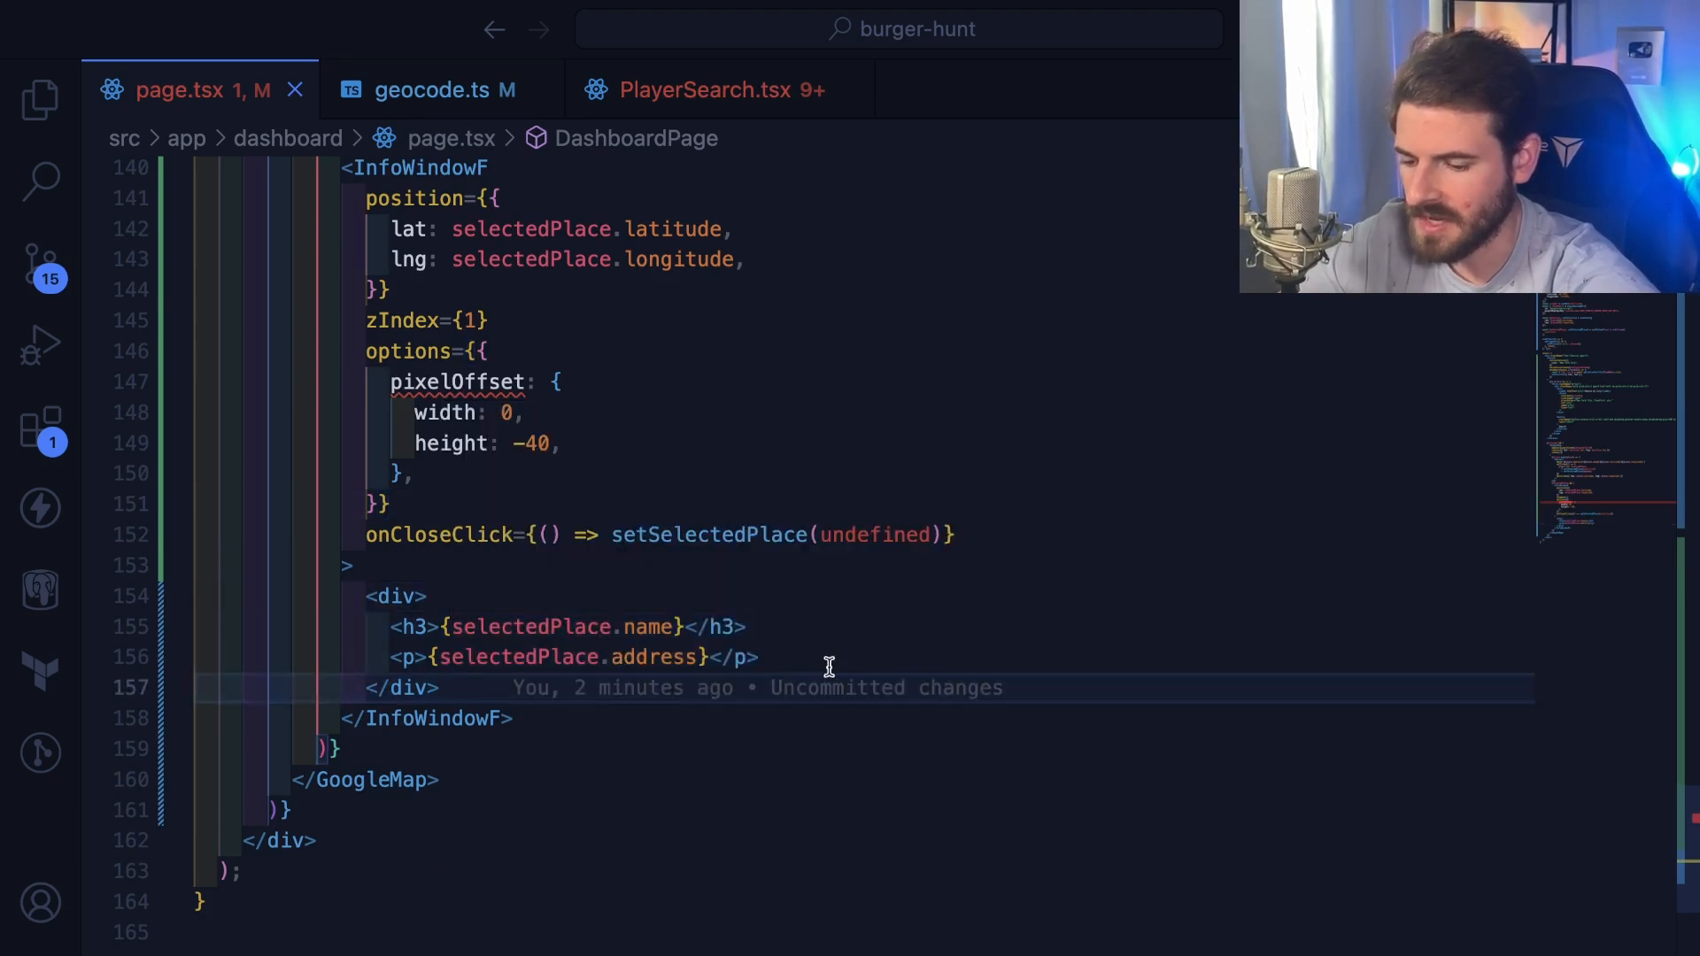
mouse_move(805, 656)
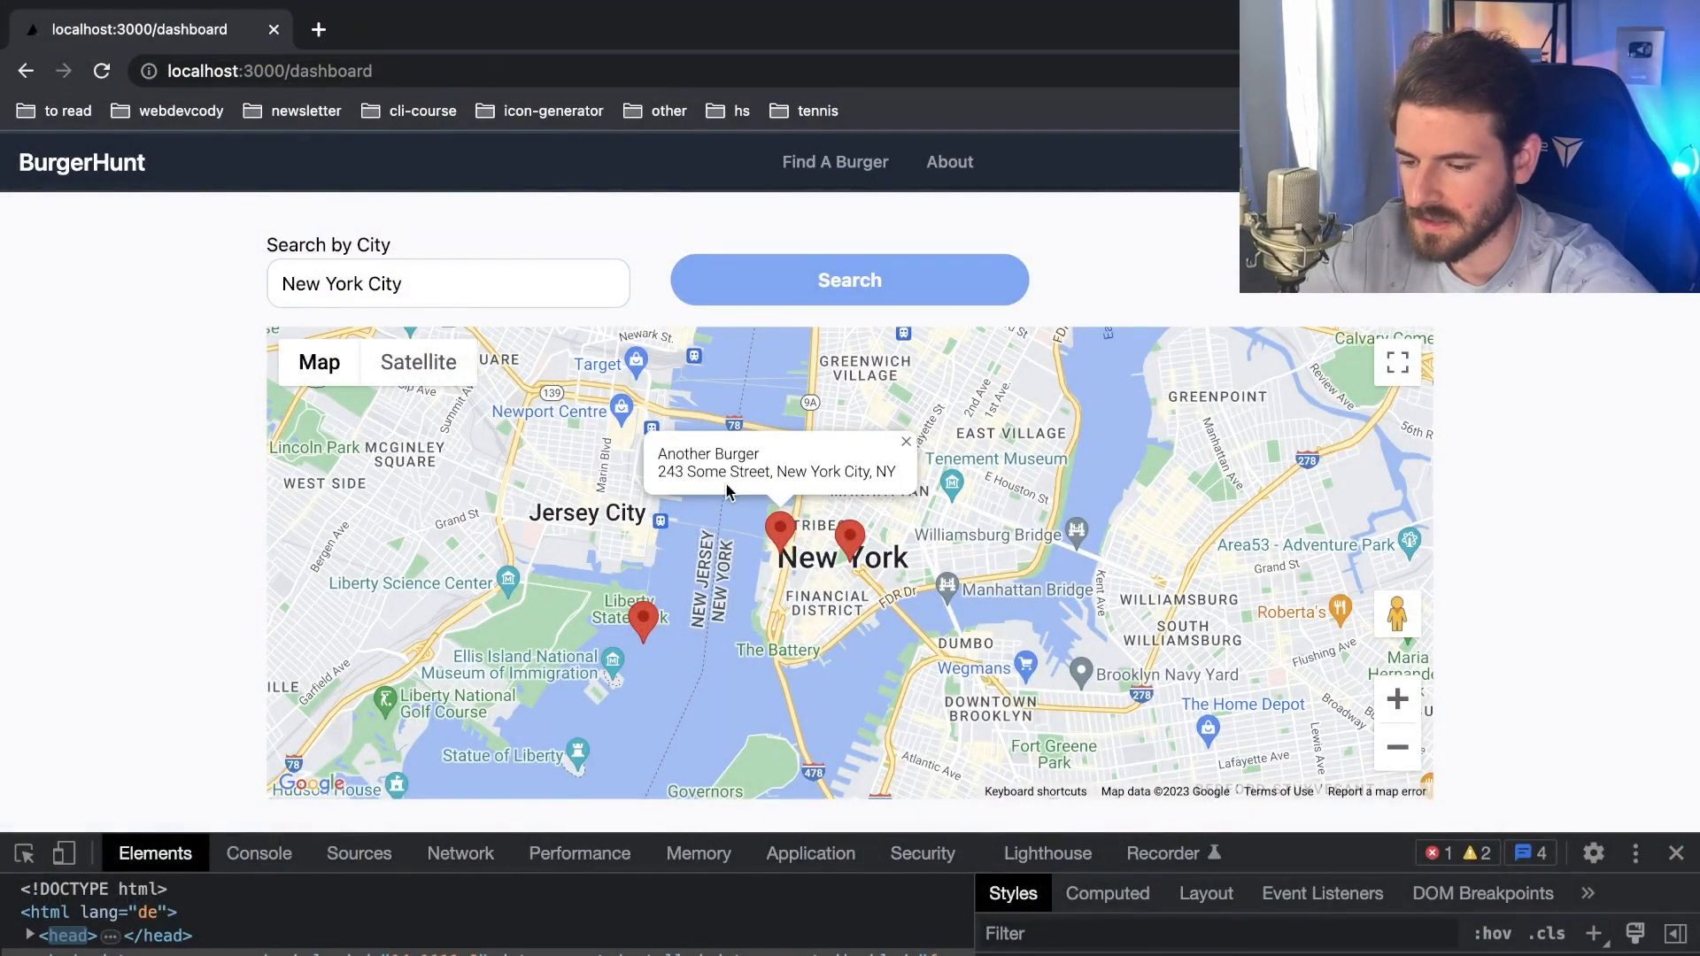
mouse_move(691, 488)
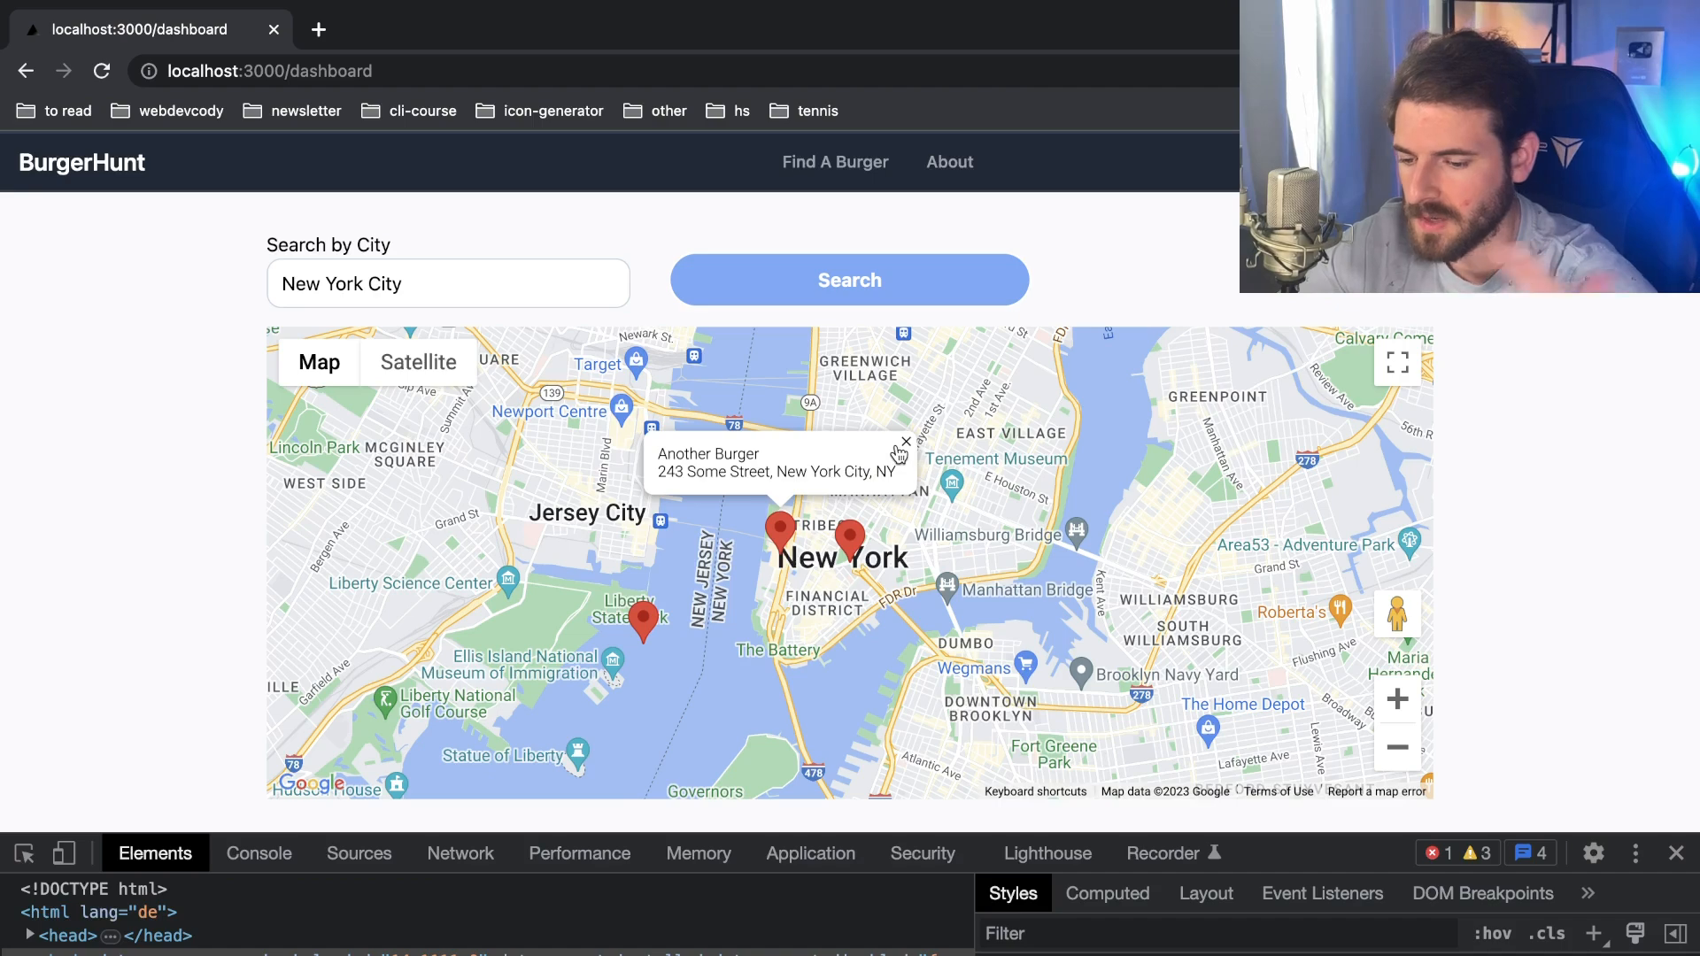
mouse_move(904, 443)
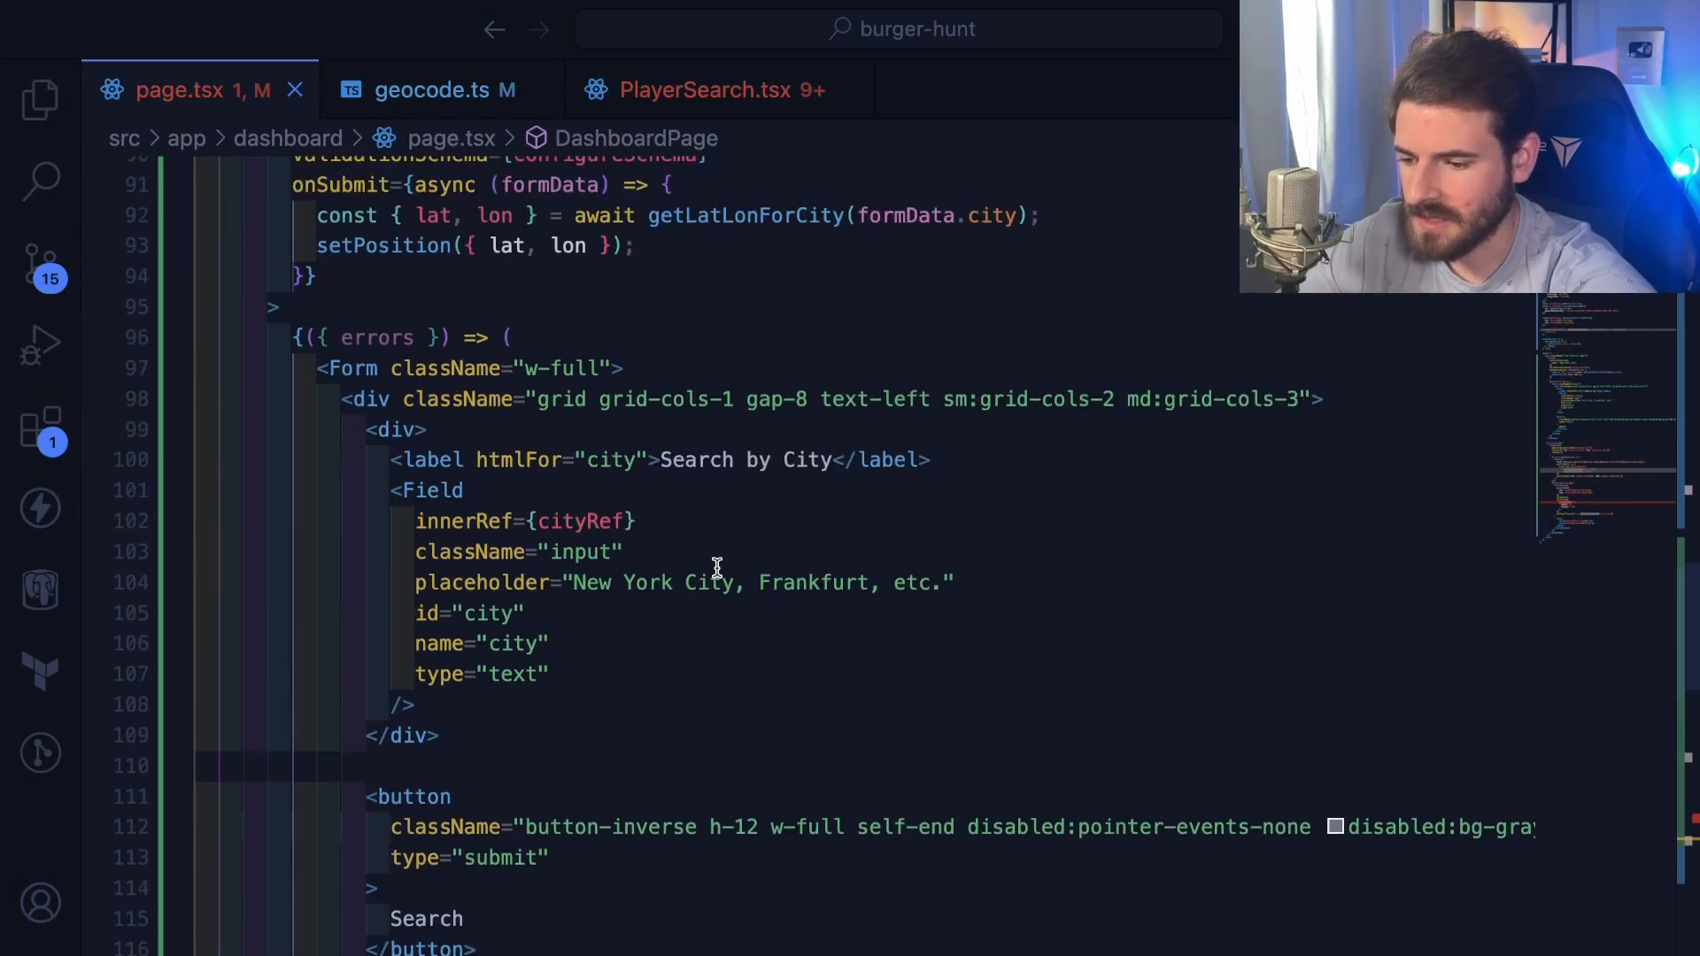
scroll("down", 3)
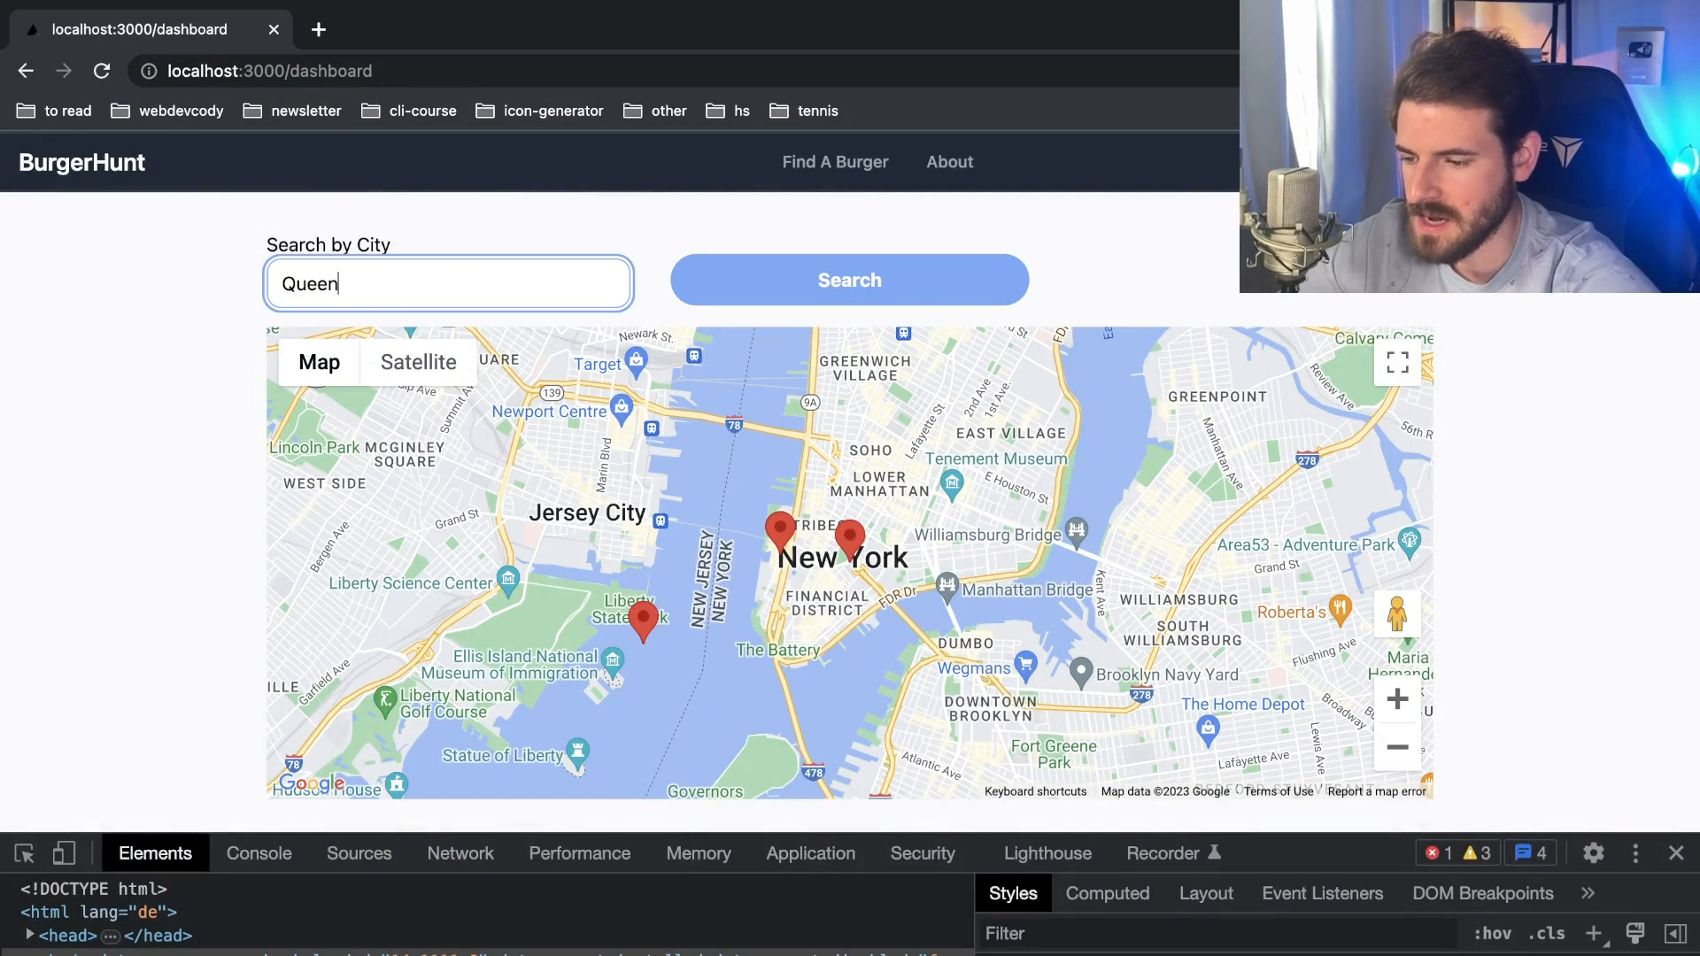
left_click(849, 280)
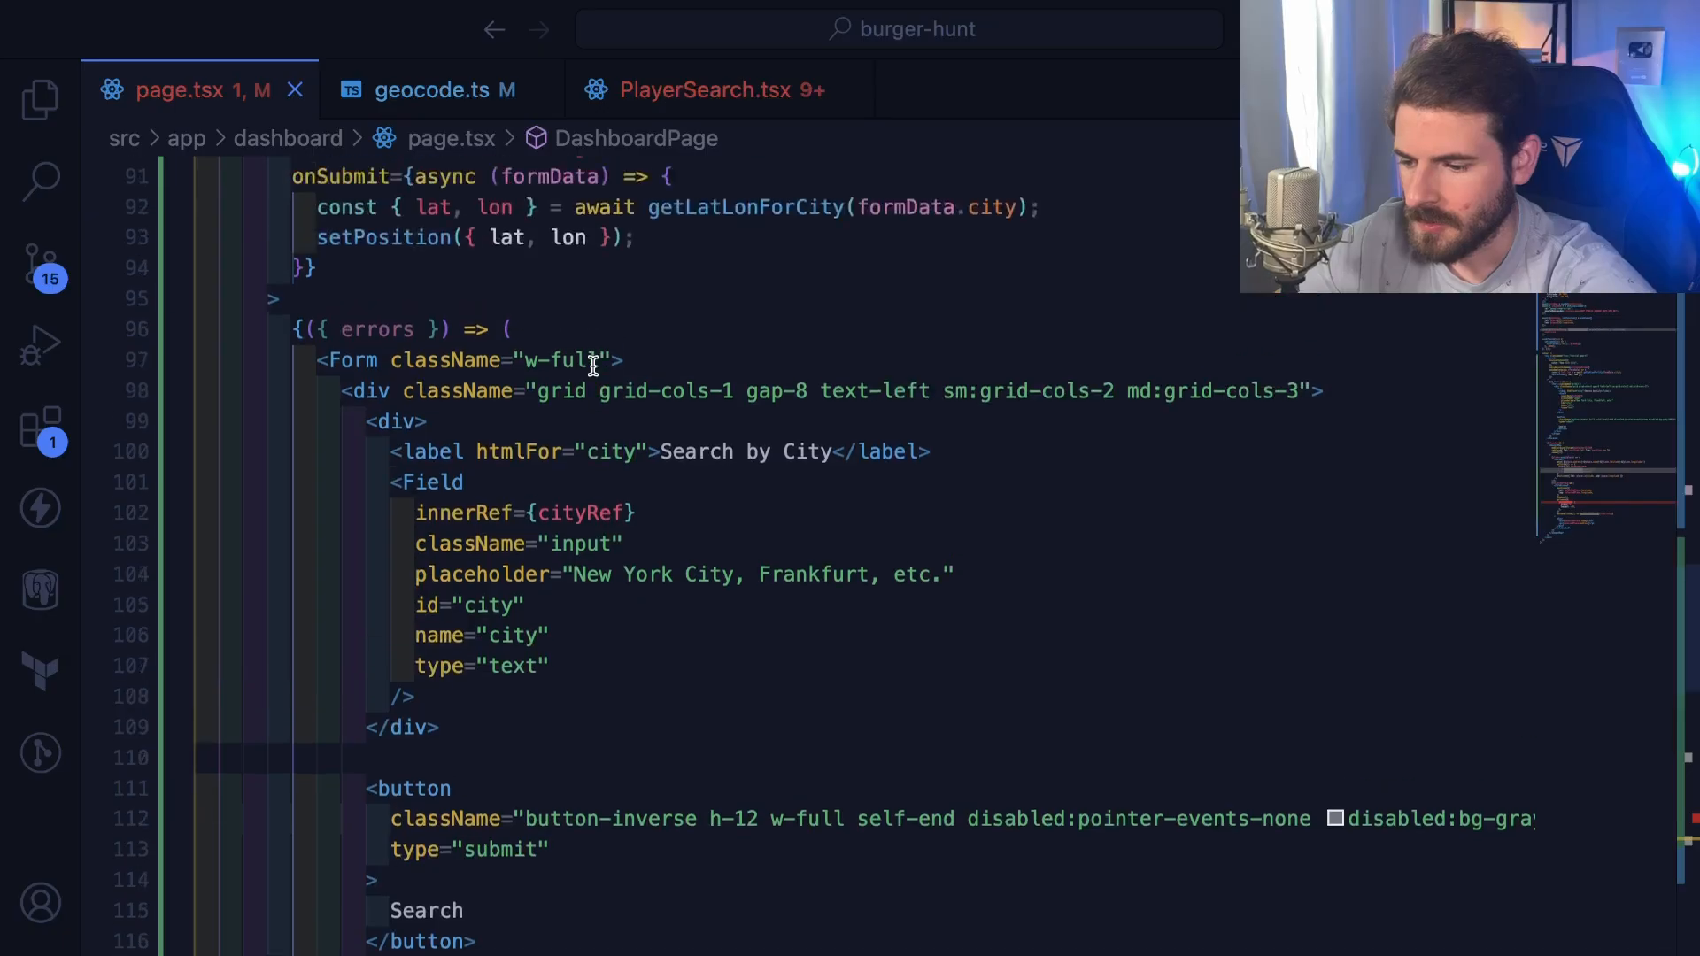
scroll("down", 3)
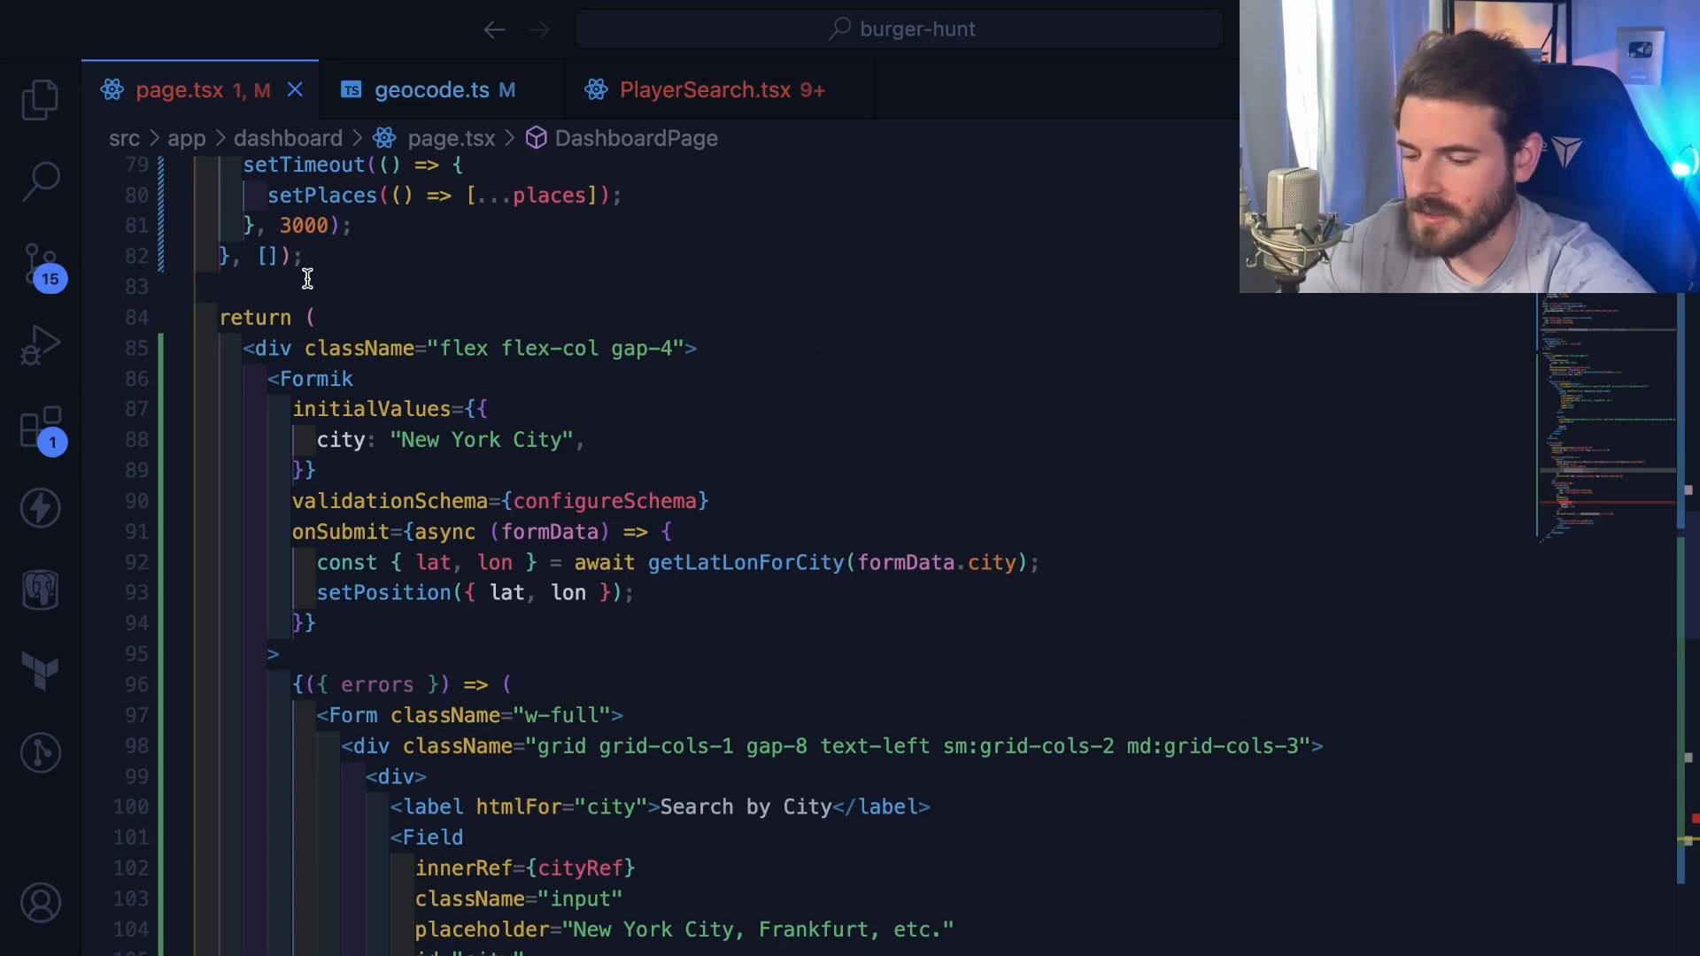
mouse_move(412, 409)
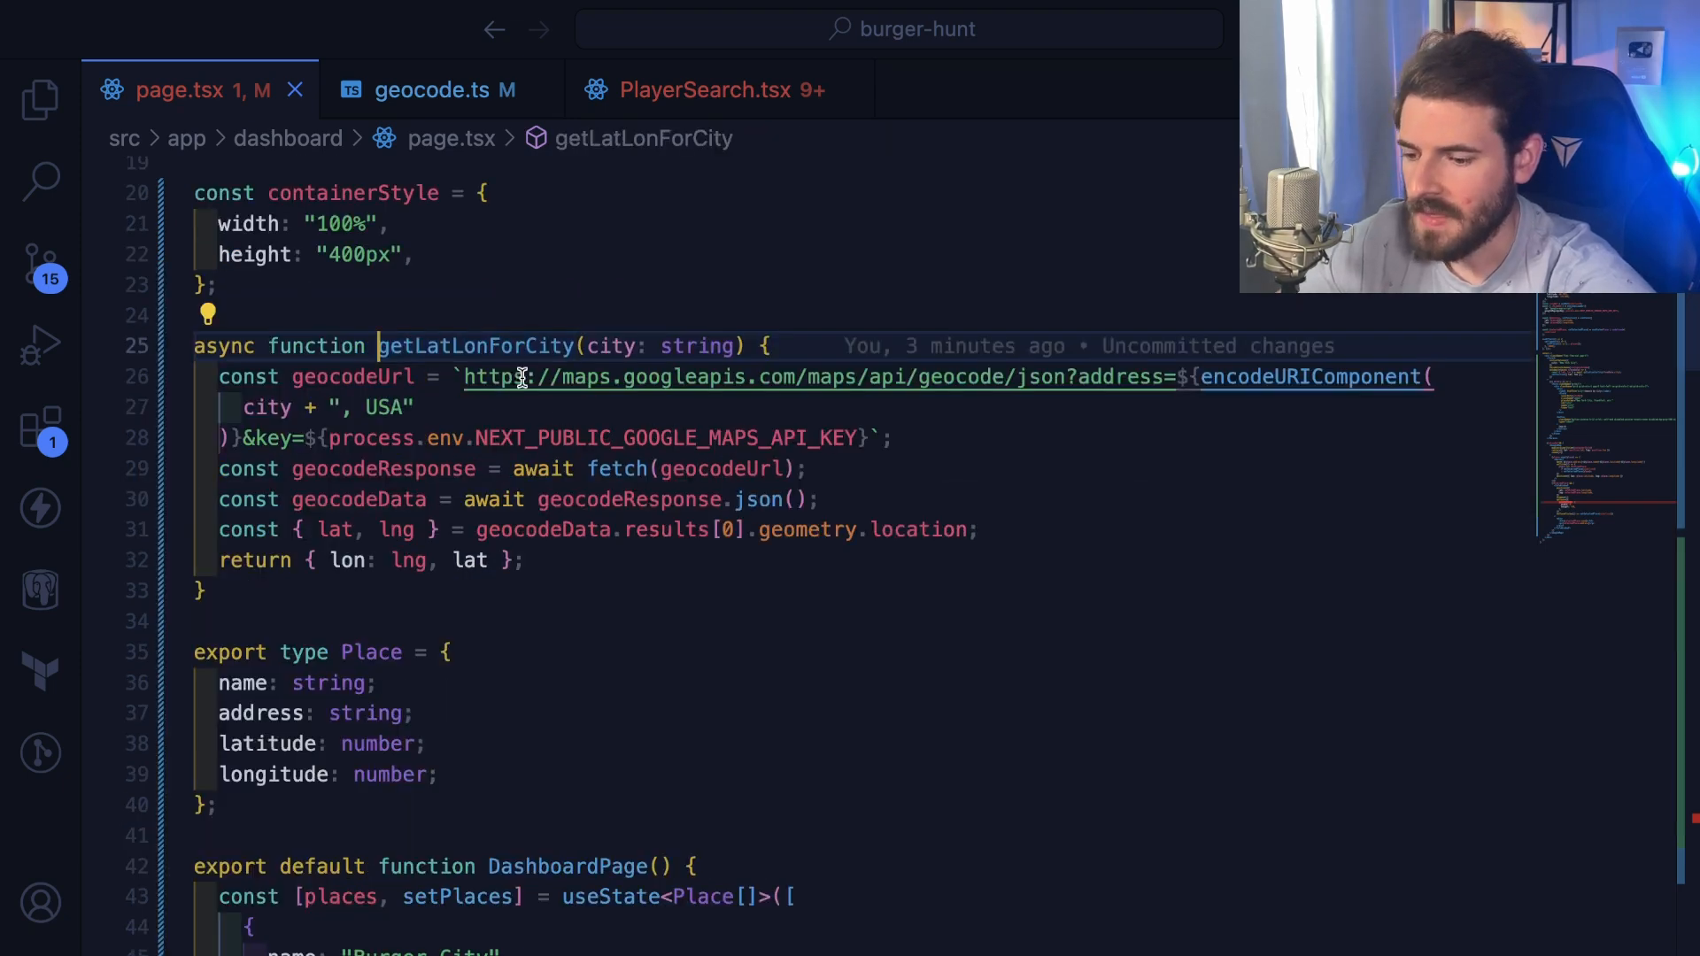
mouse_move(942, 377)
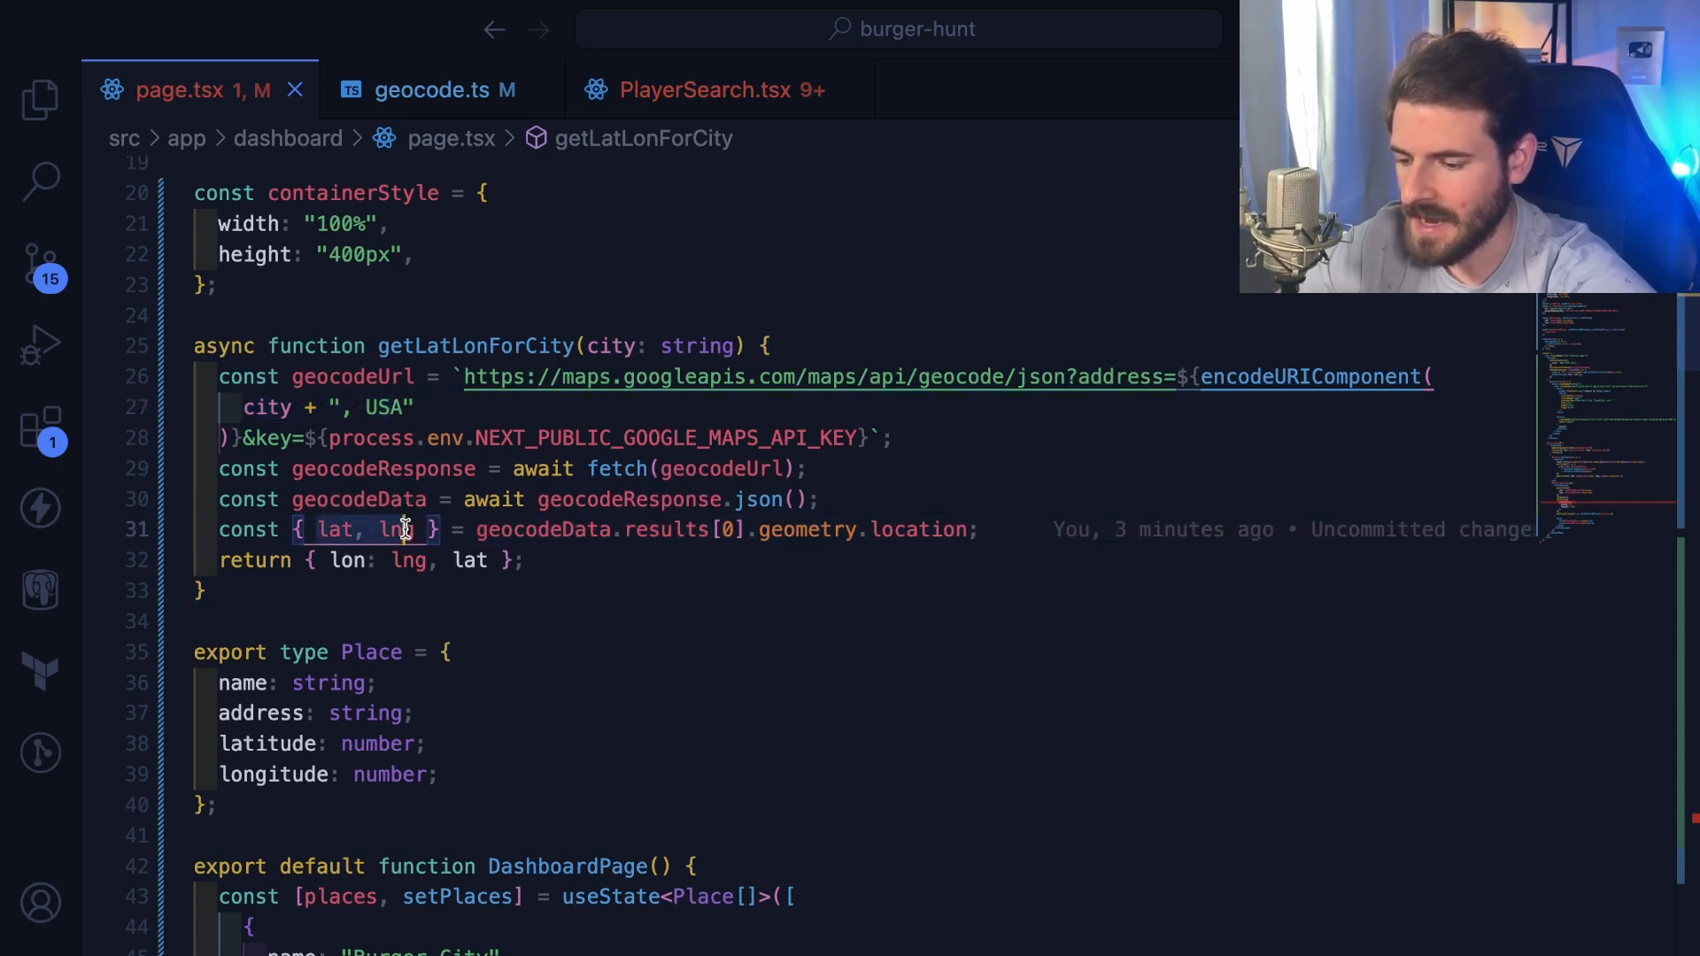
left_click(399, 530)
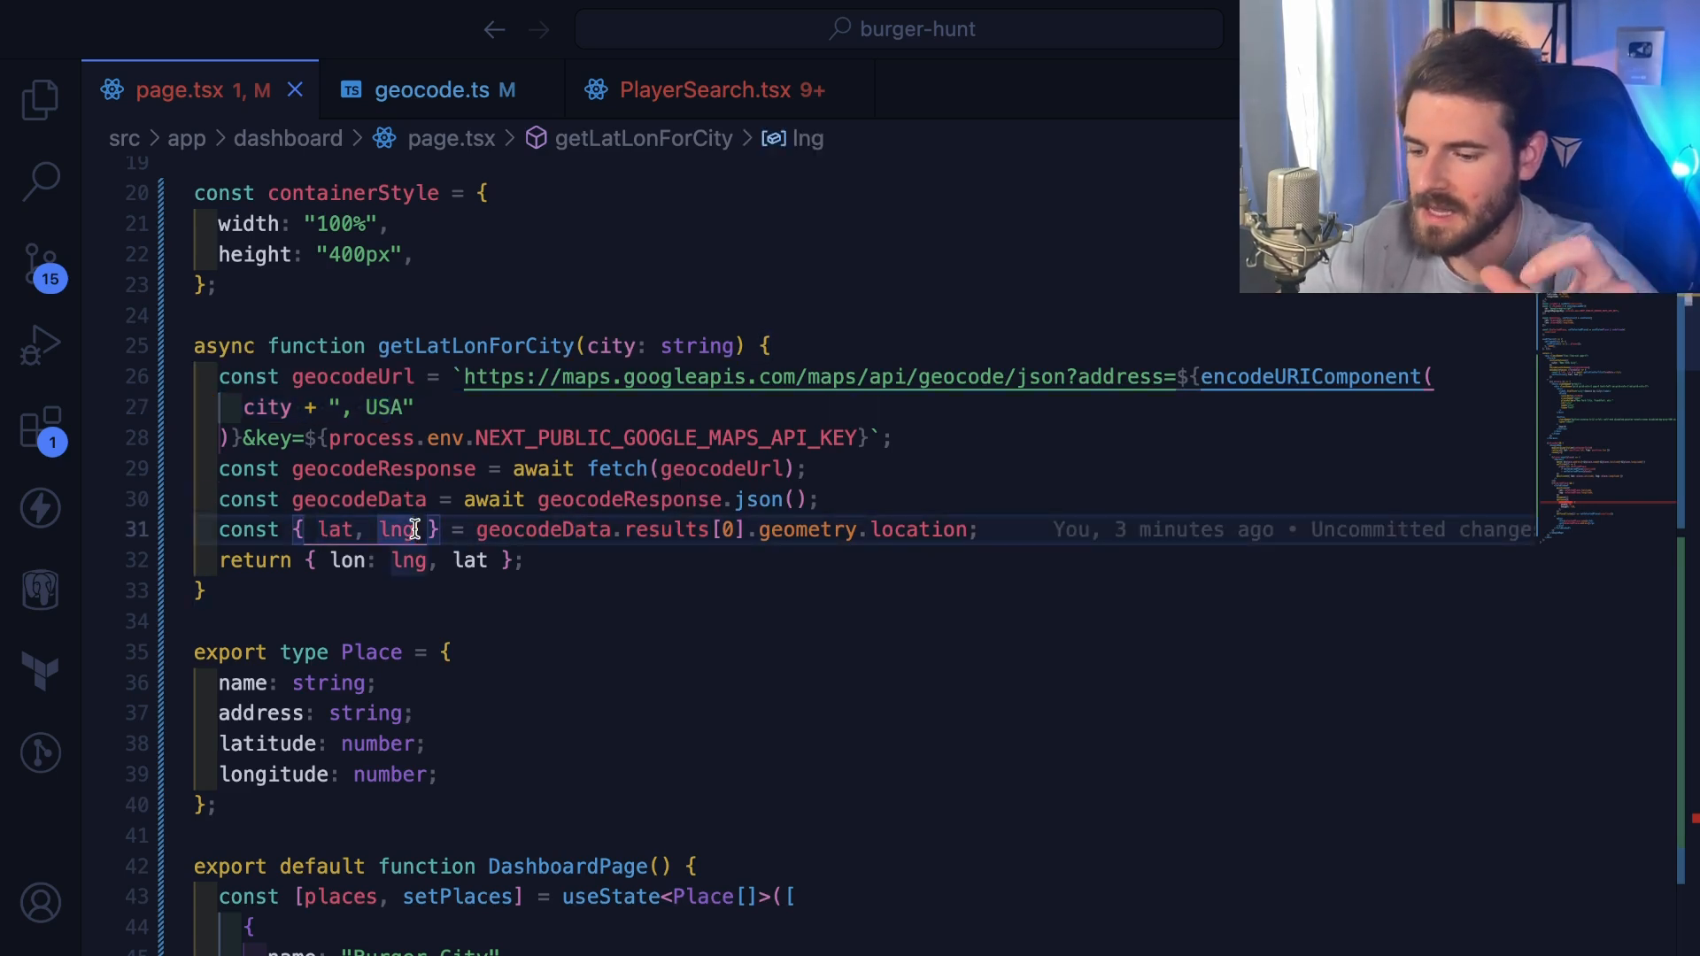
scroll("down", 3)
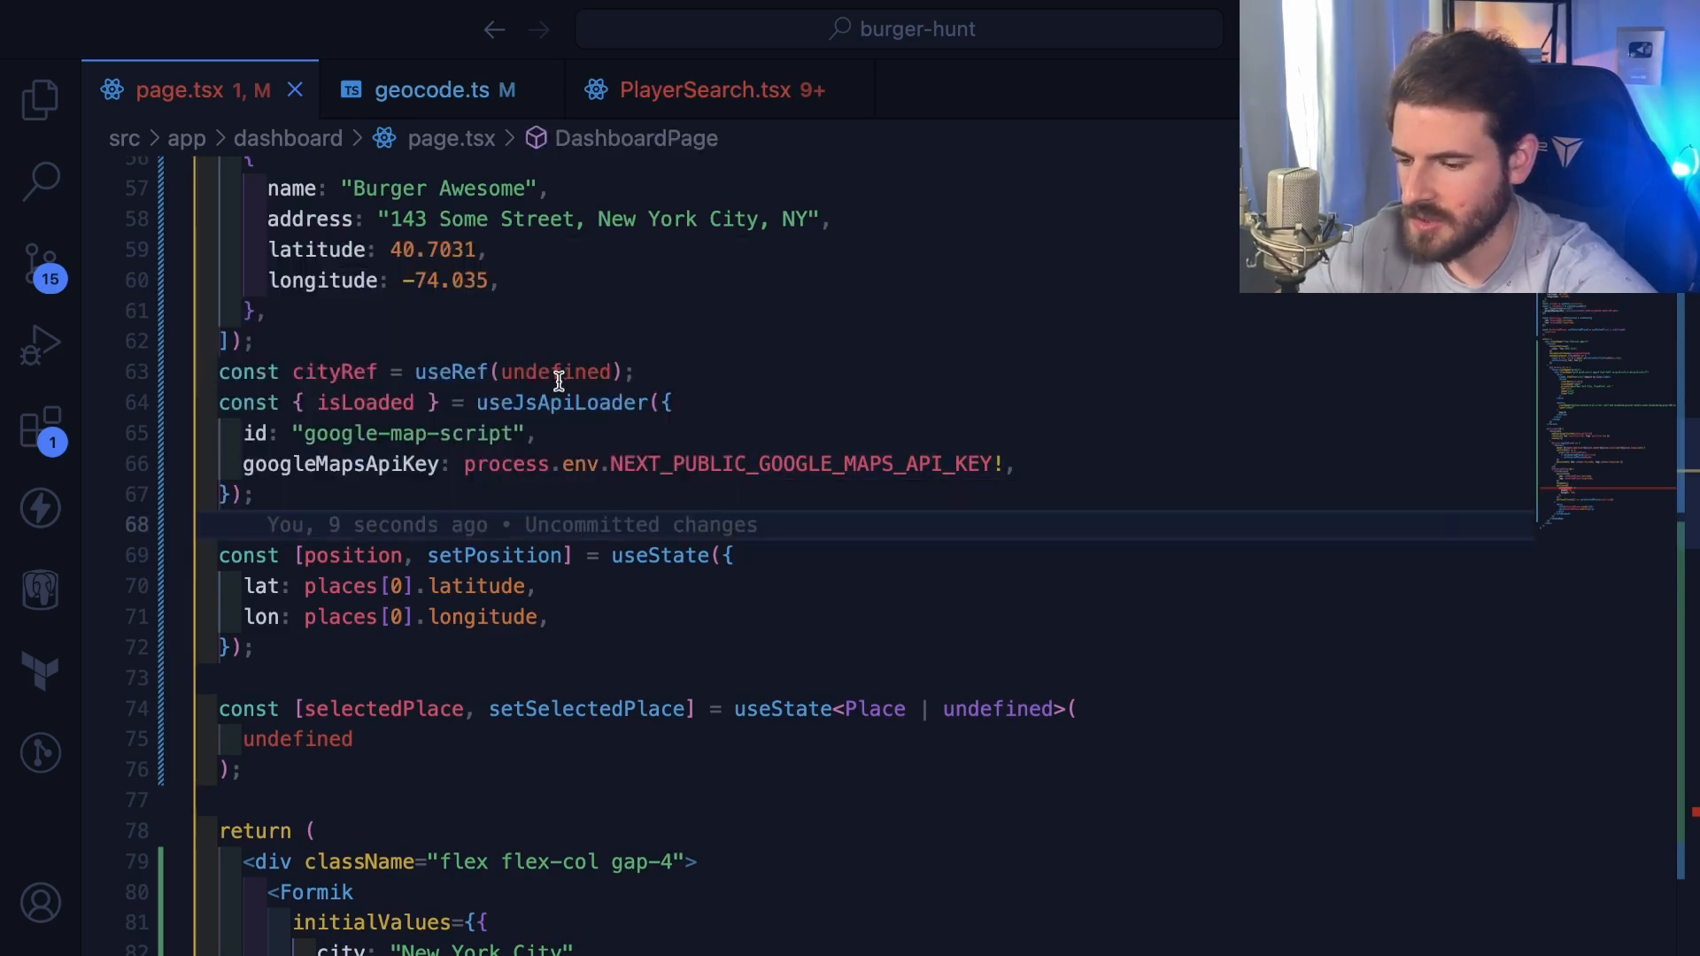
double_click(561, 402)
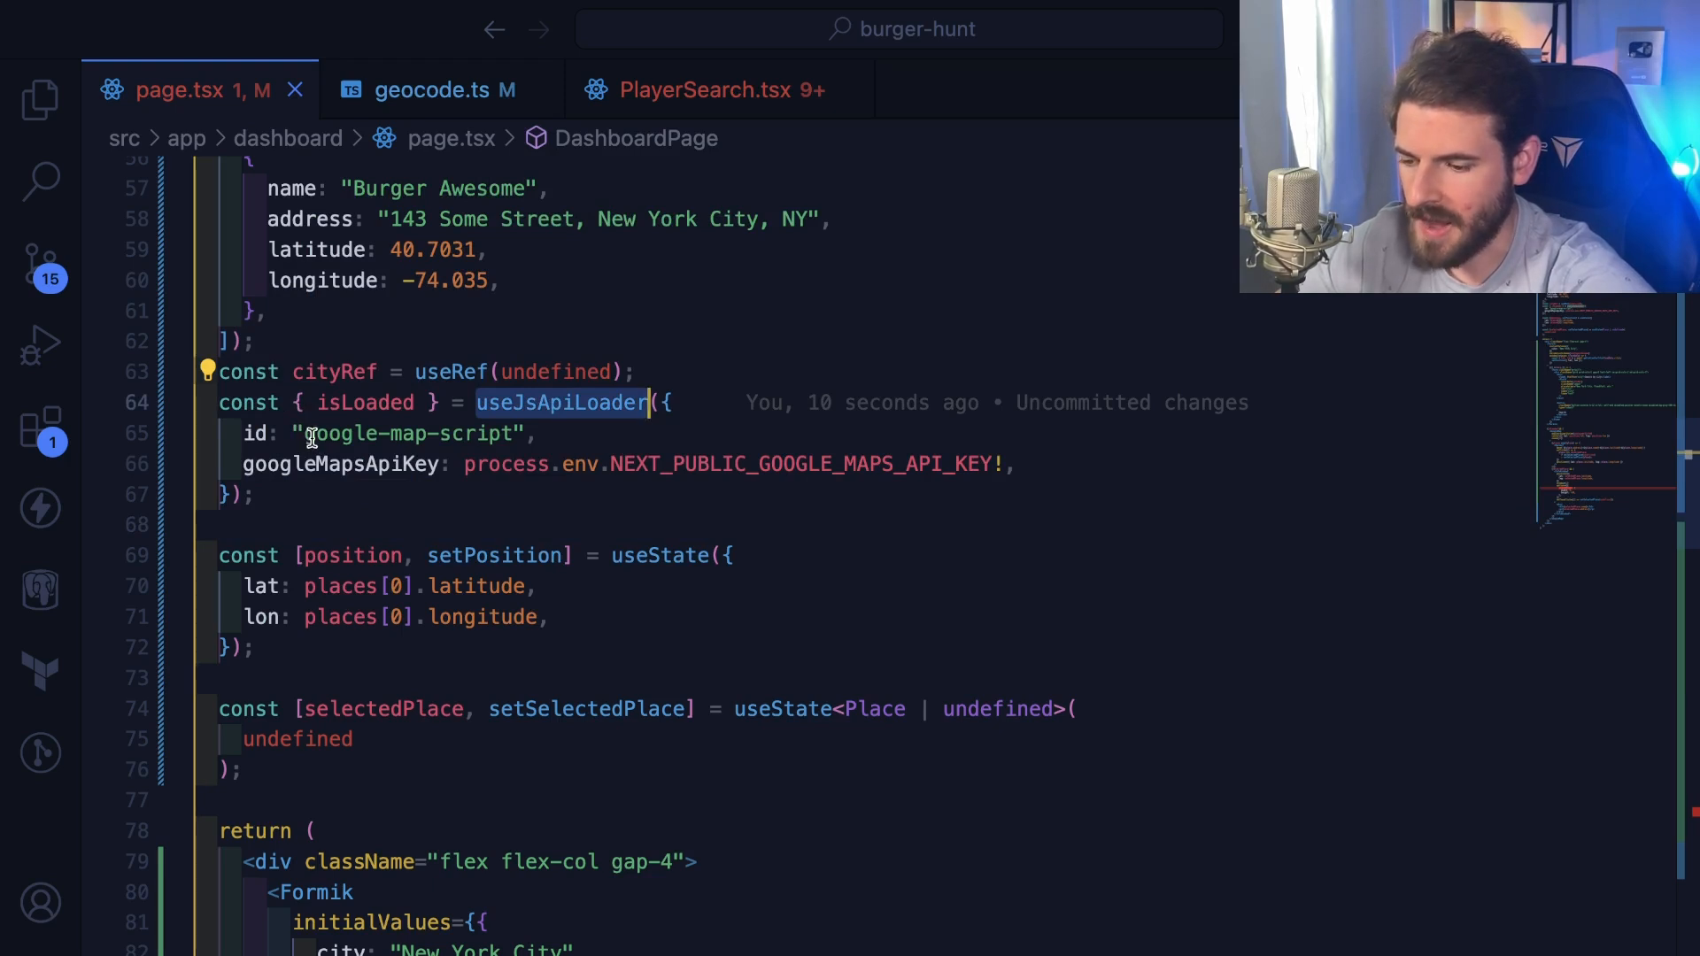
double_click(366, 401)
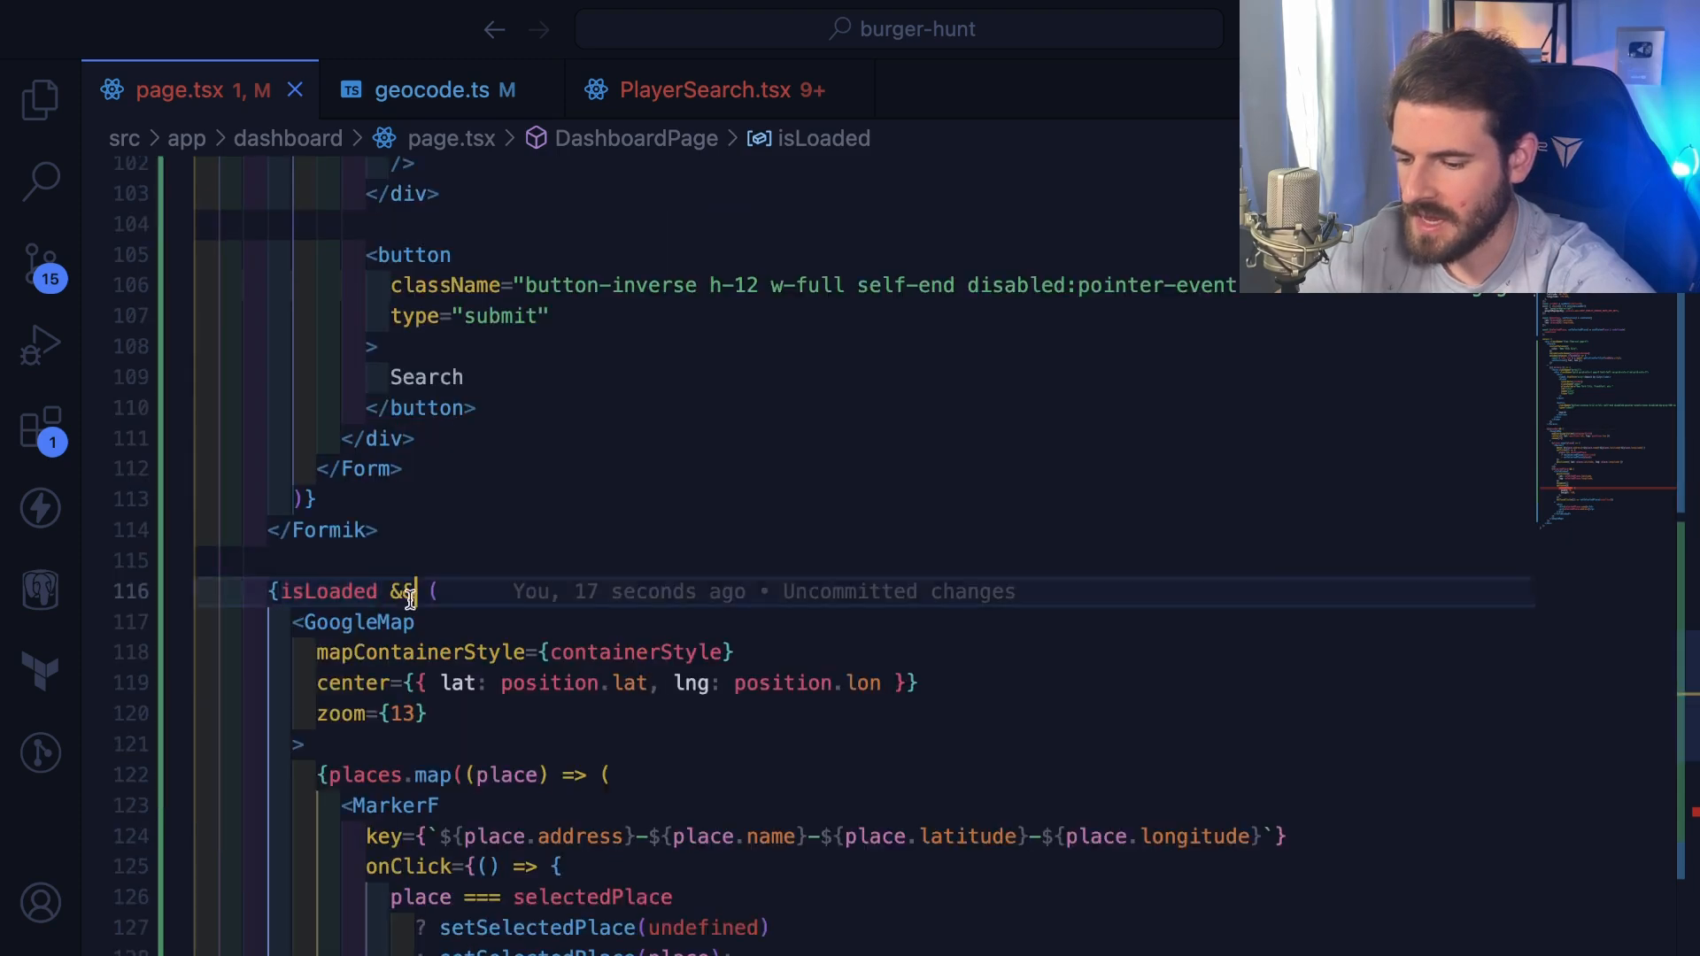
scroll("down", 3)
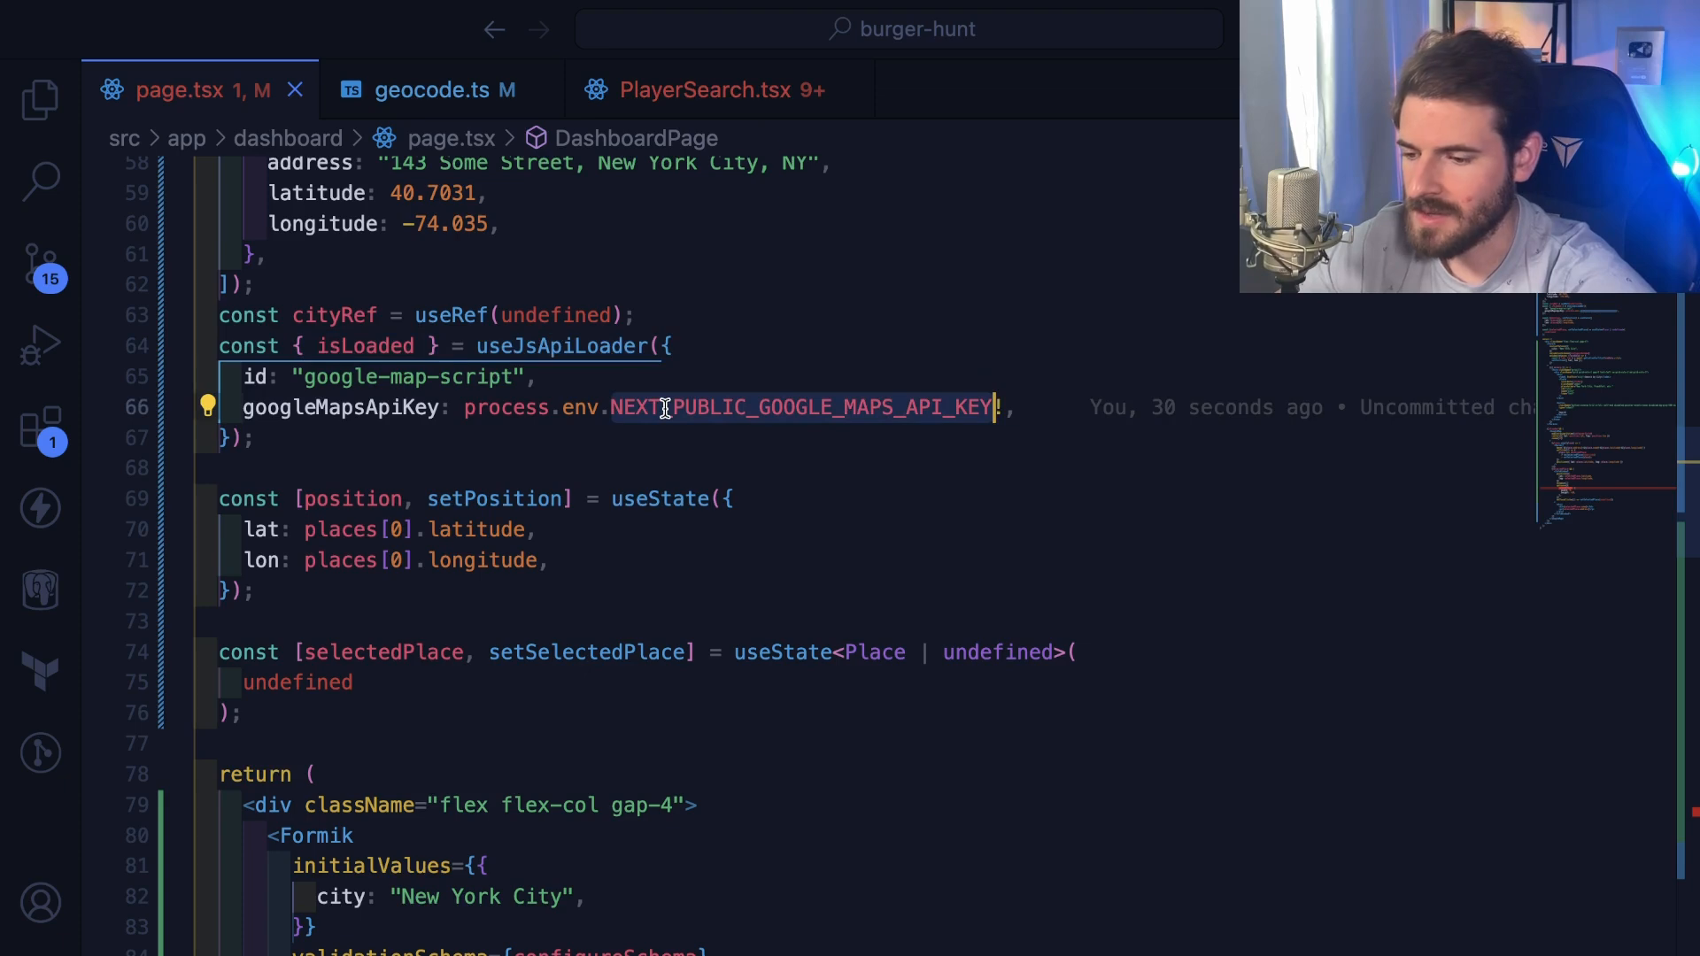
mouse_move(451, 391)
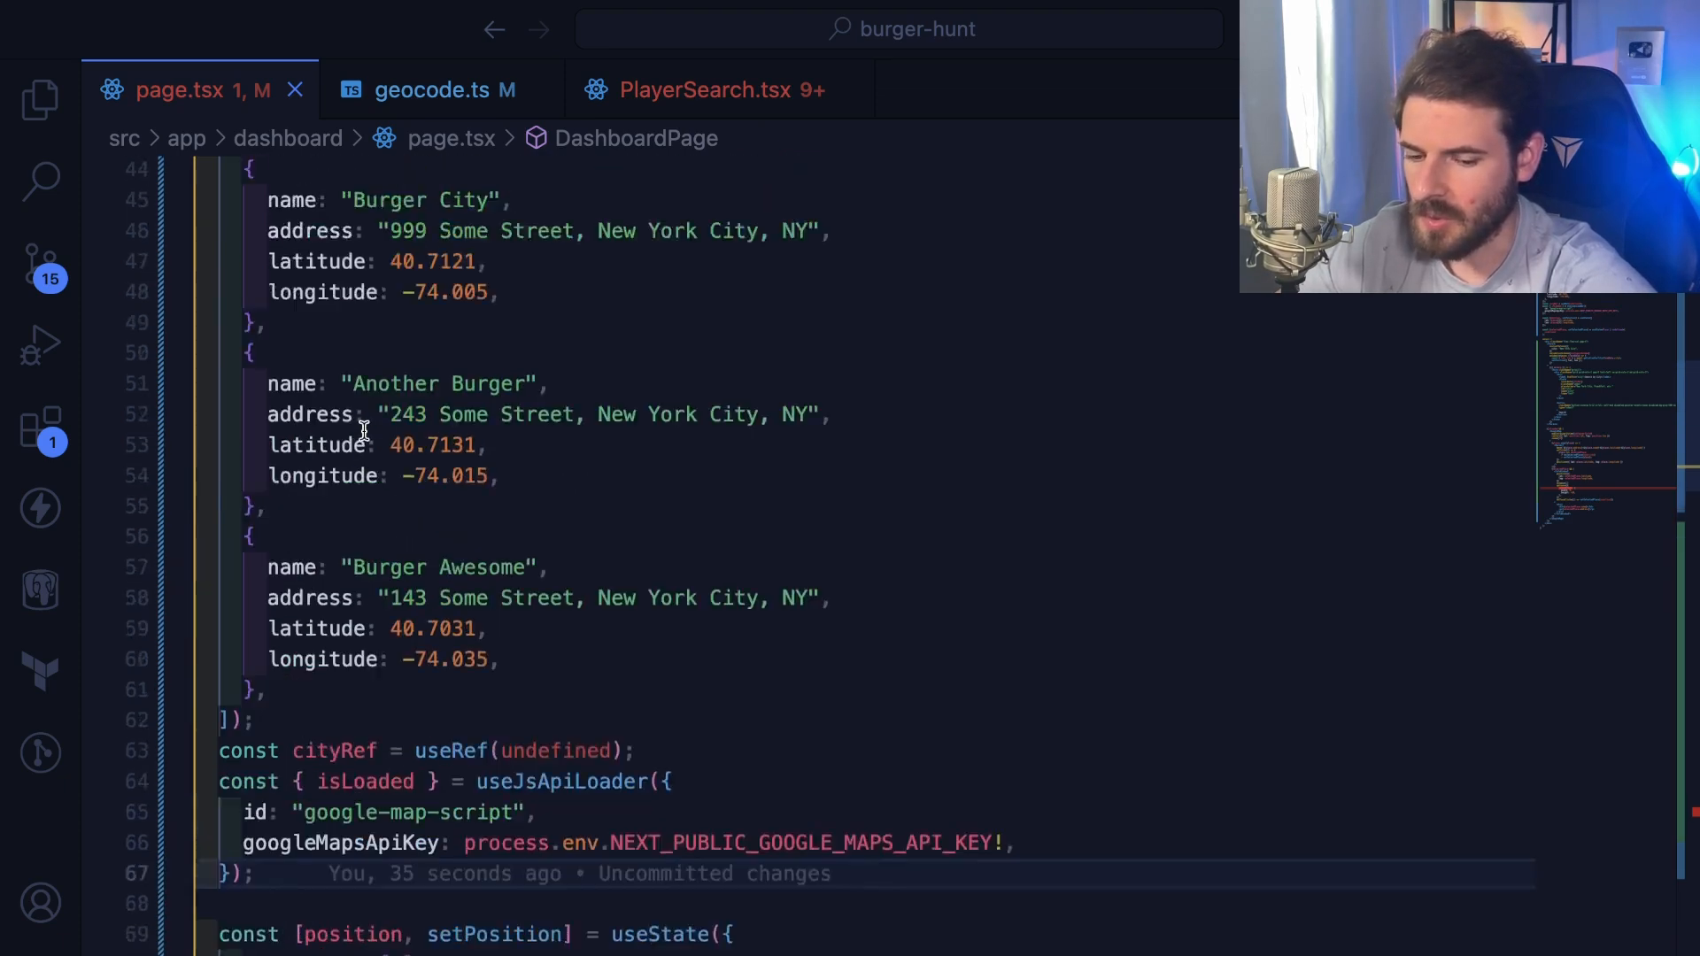
scroll("up", 3)
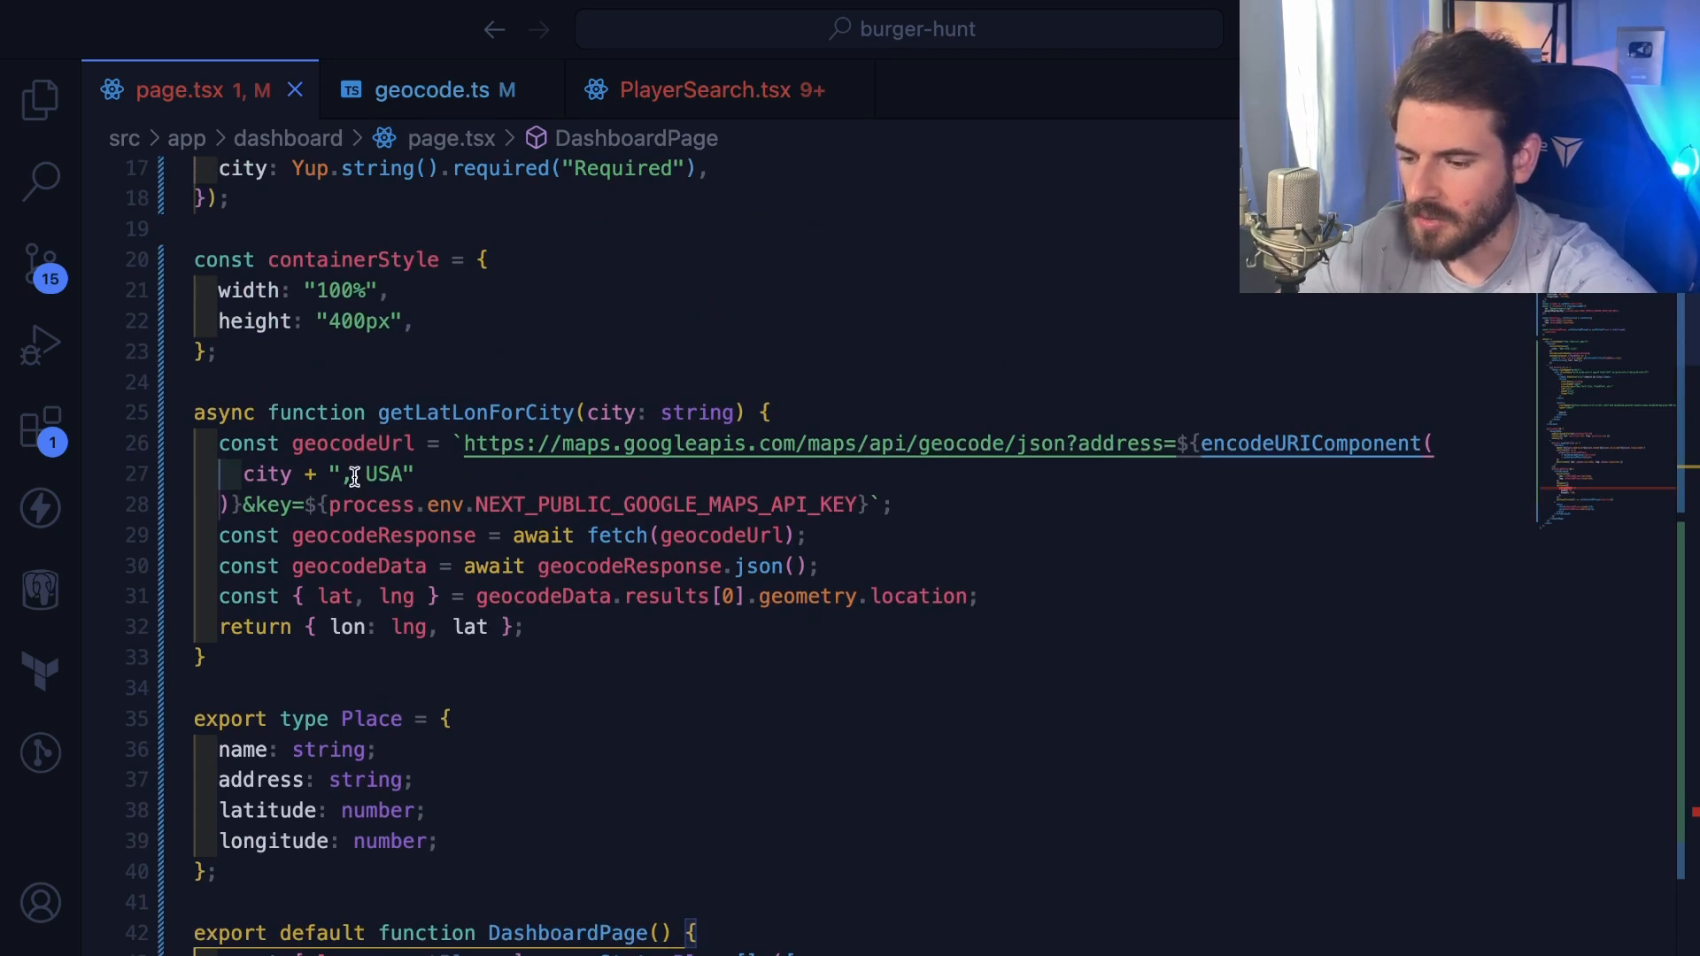
mouse_move(710, 443)
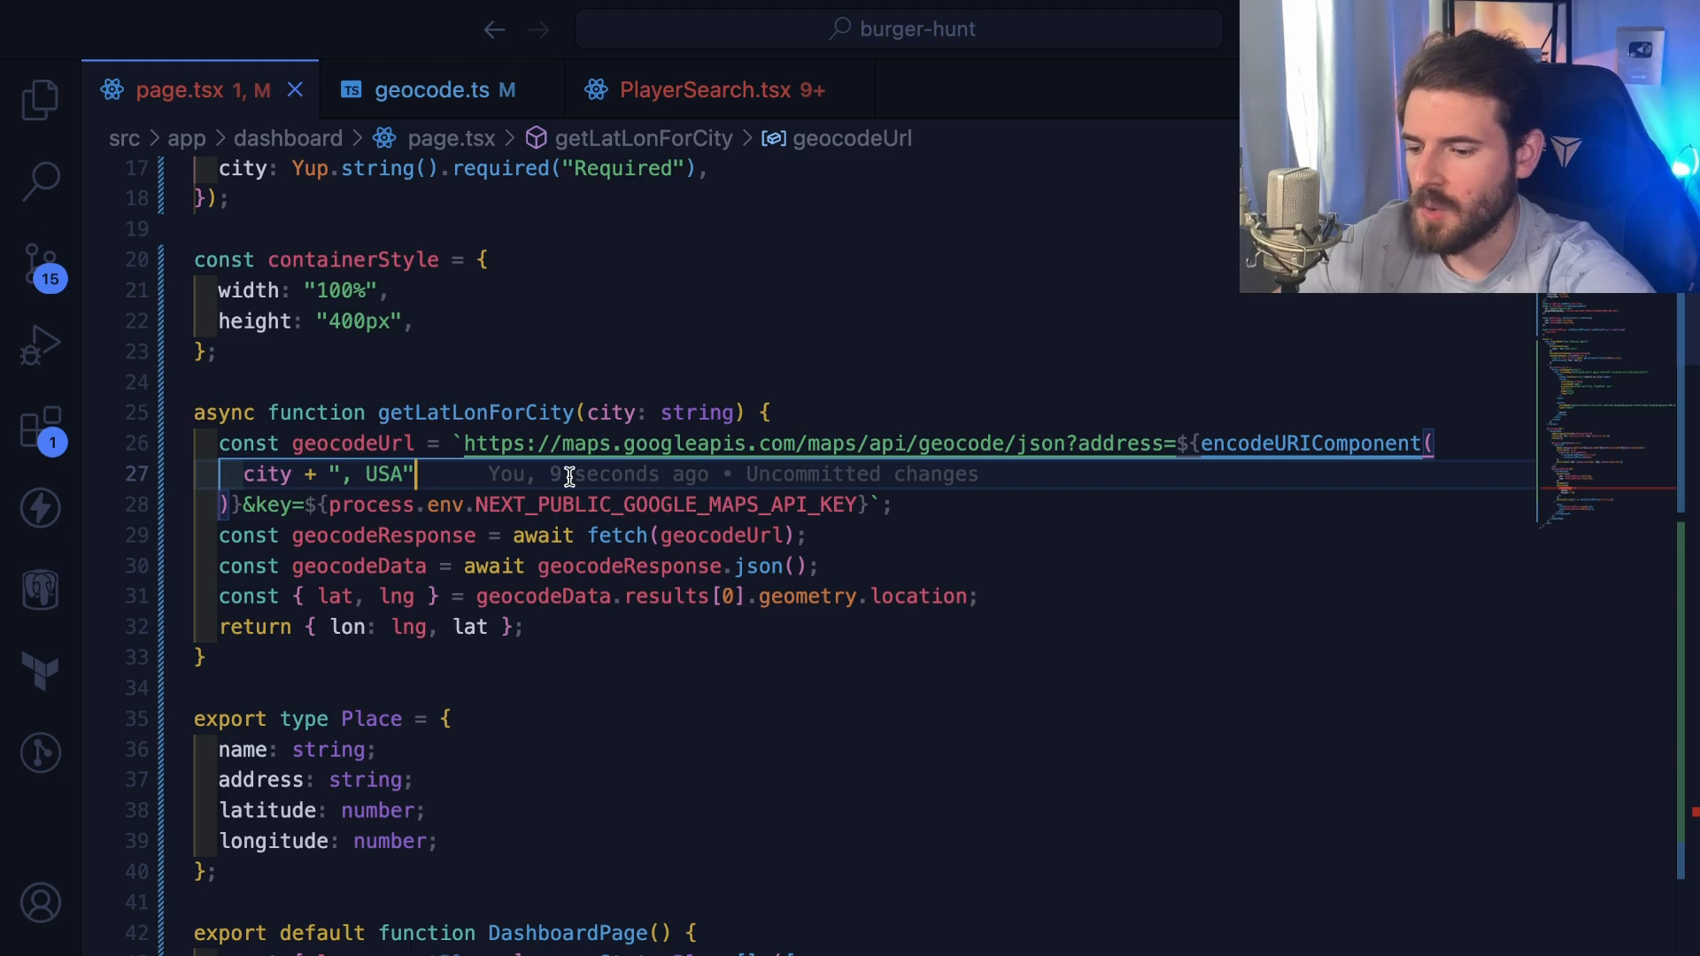
scroll("down", 3)
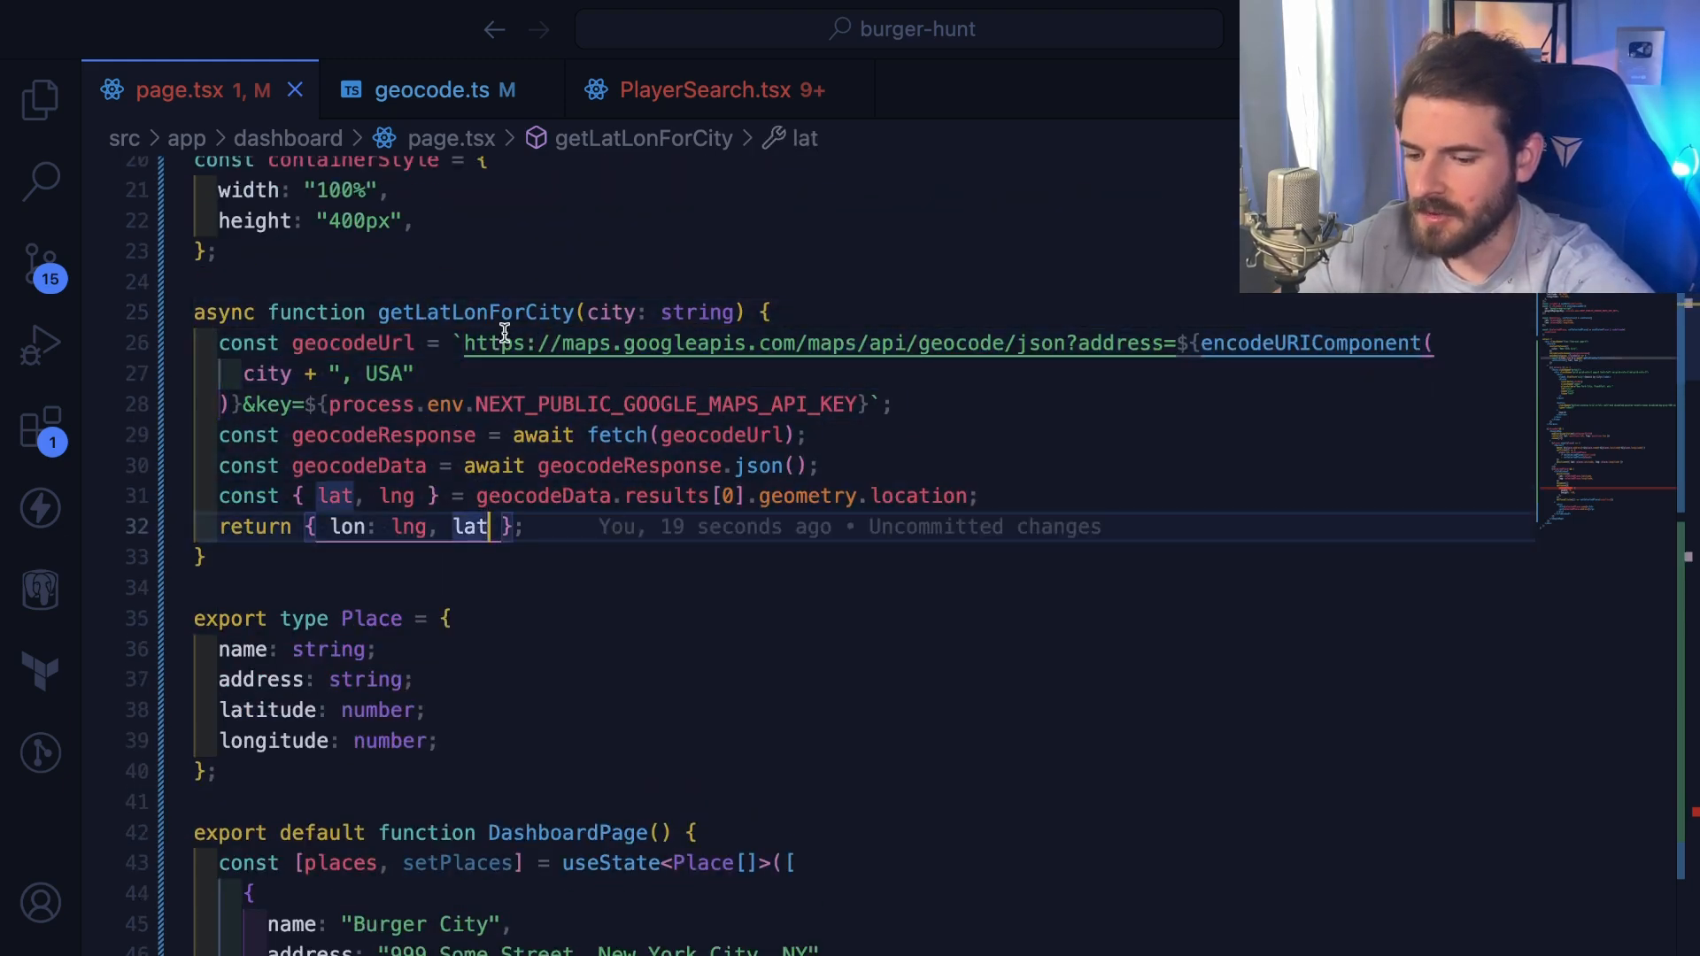
scroll("down", 3)
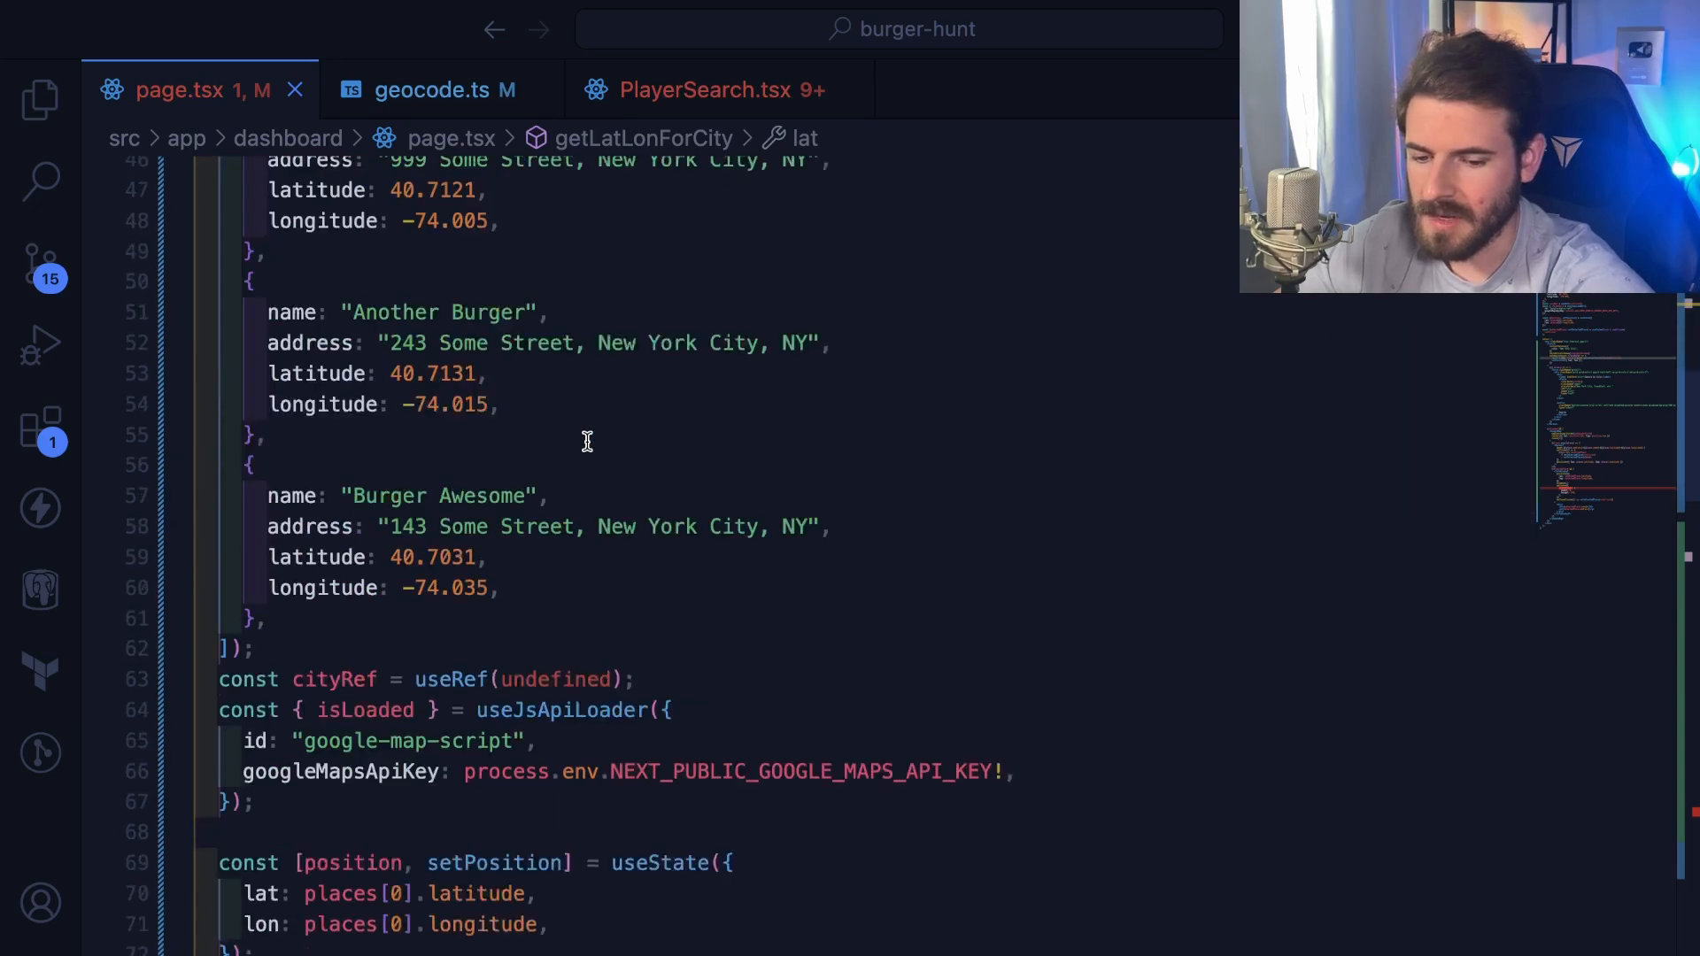
scroll("down", 3)
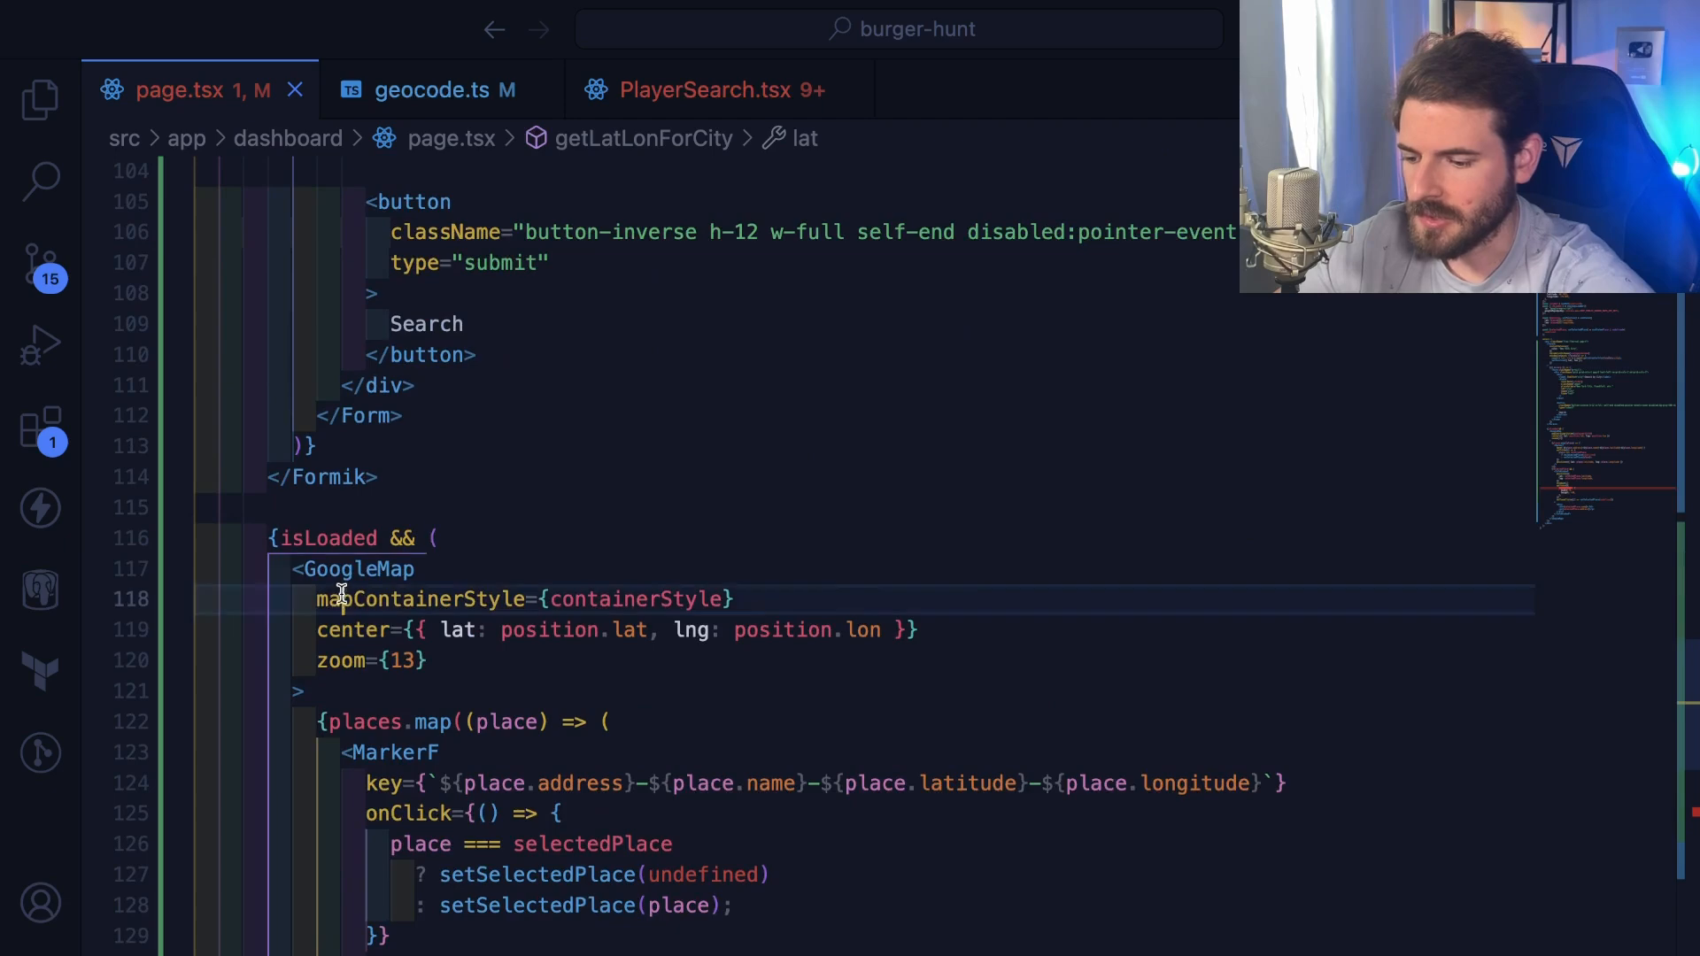
scroll("up", 3)
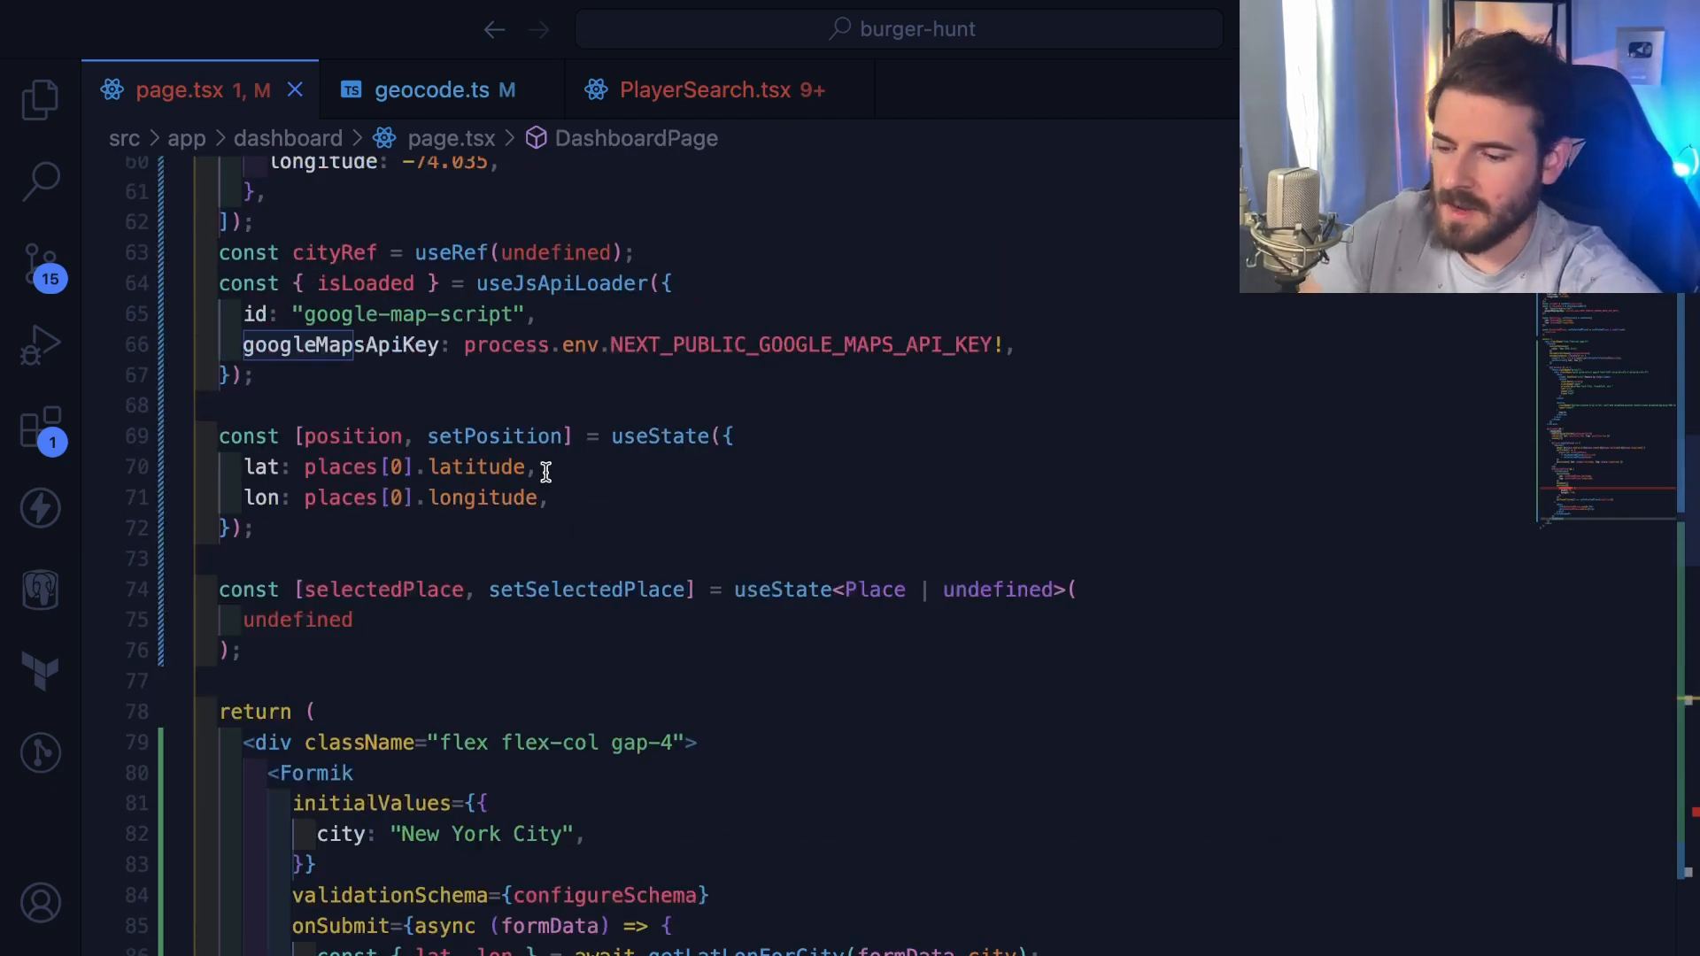